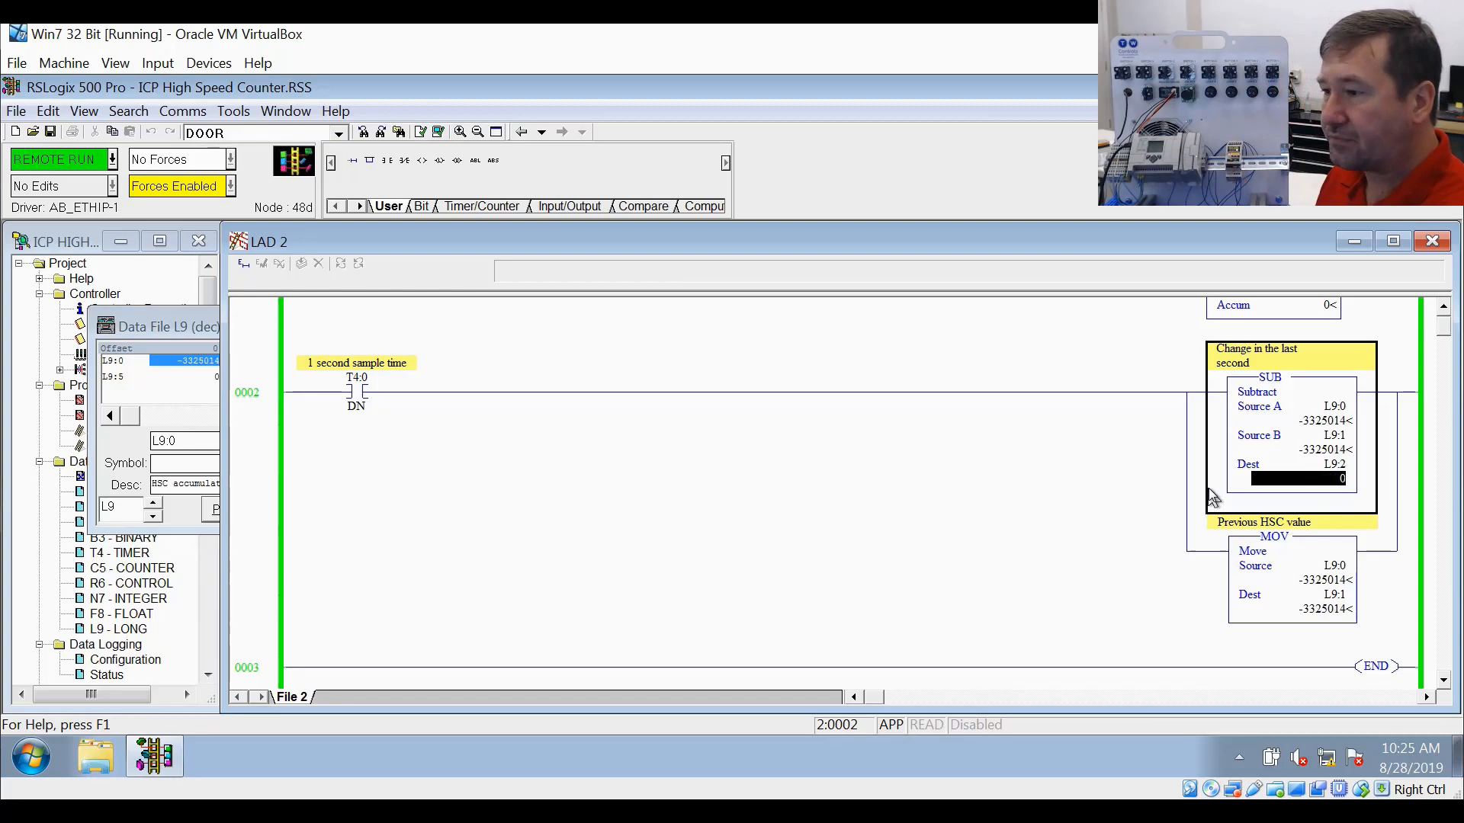
mouse_move(1000, 399)
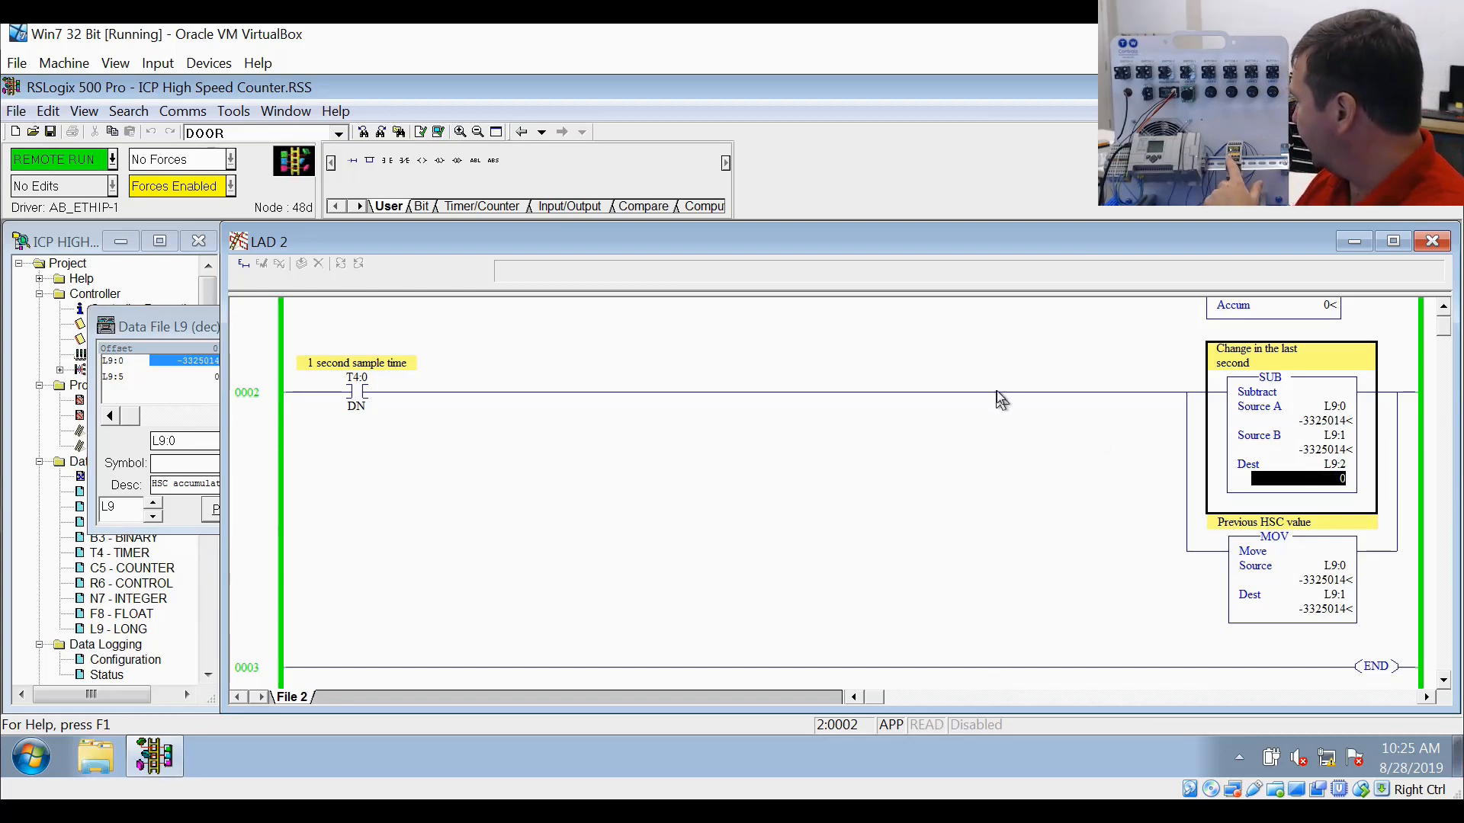
mouse_move(286, 330)
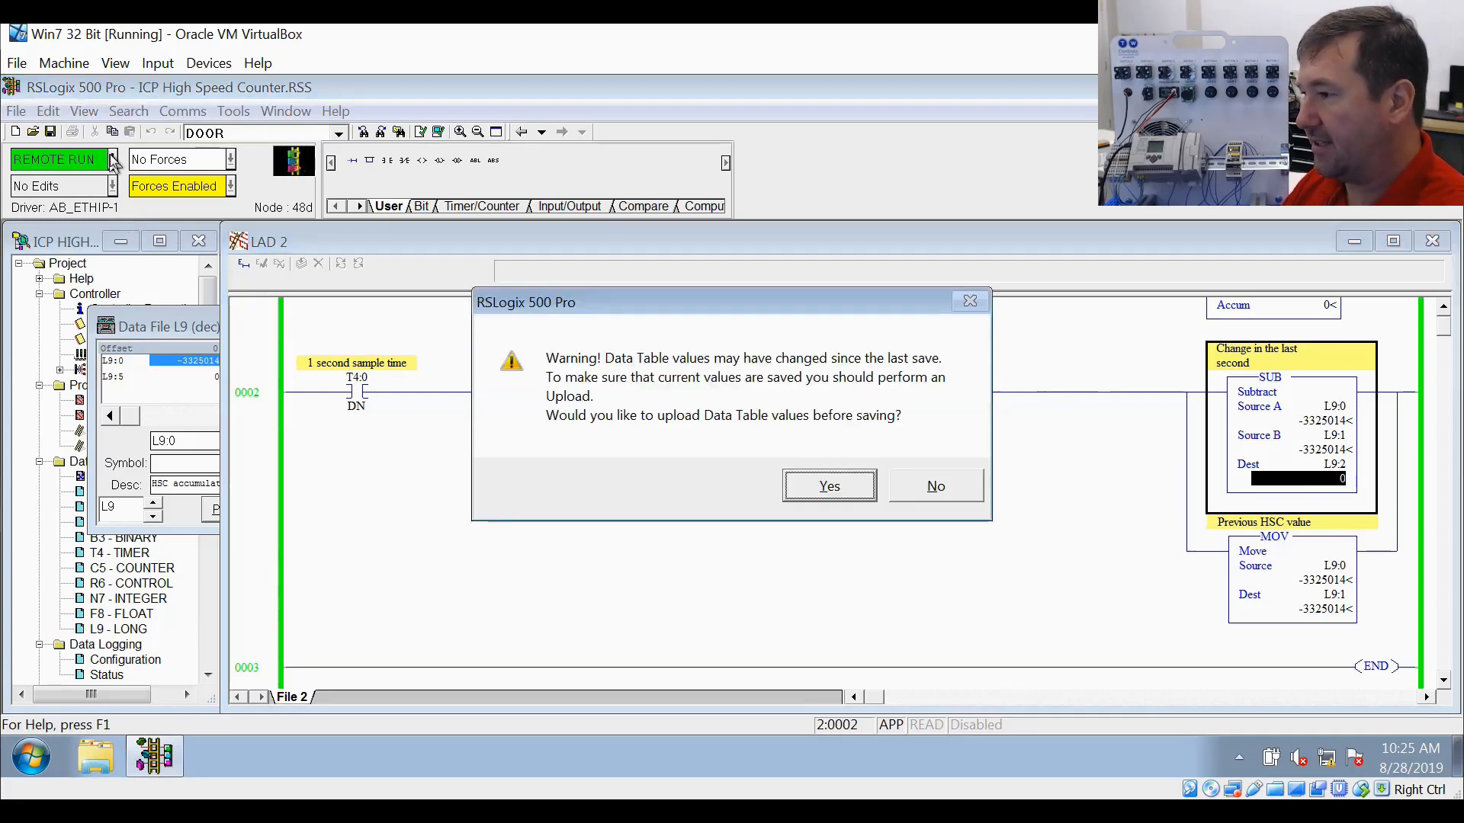
Answer the data table save warning and switch the controller connection to Go Offline
click(936, 486)
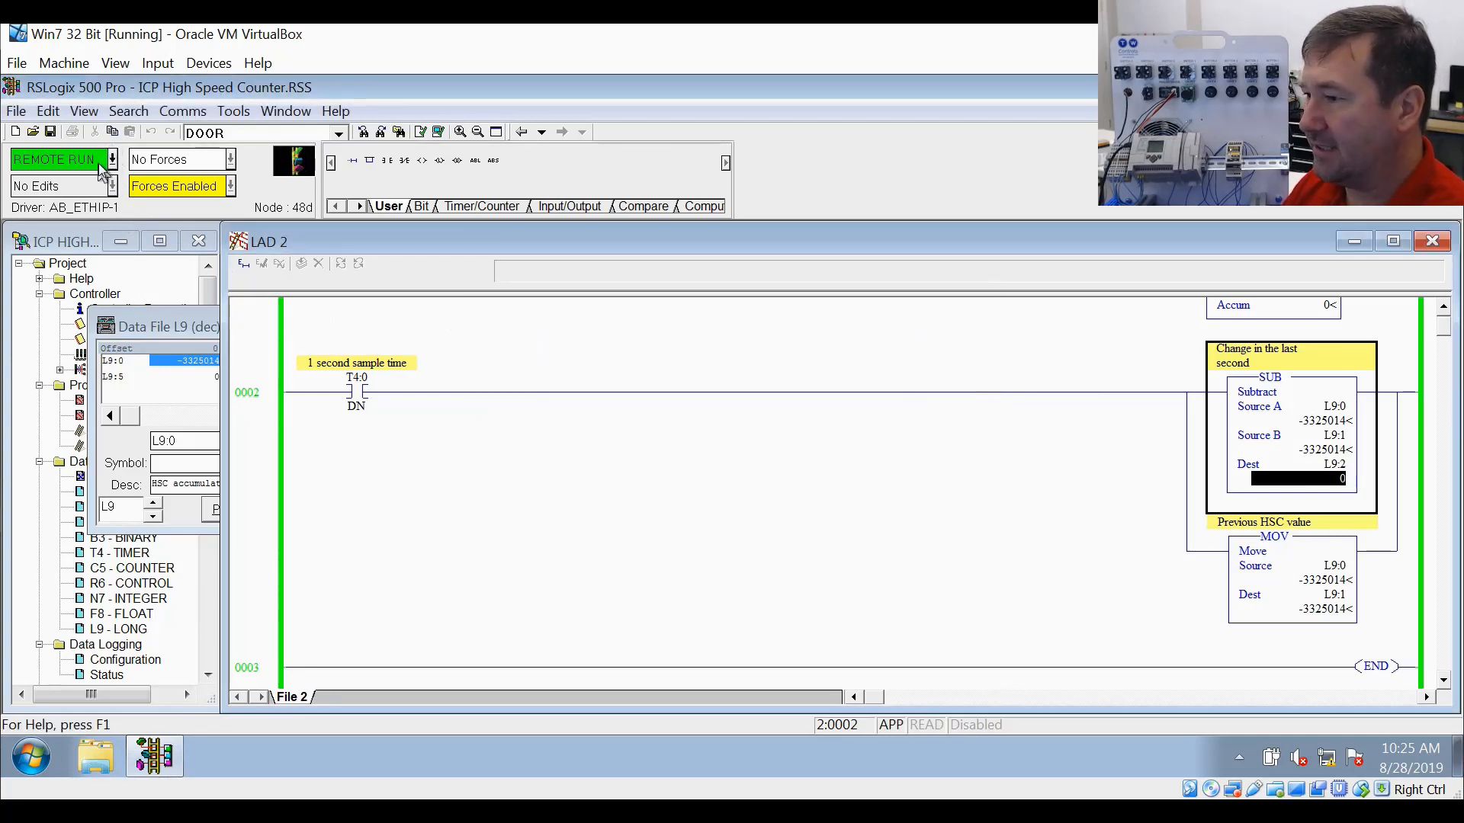
click(109, 160)
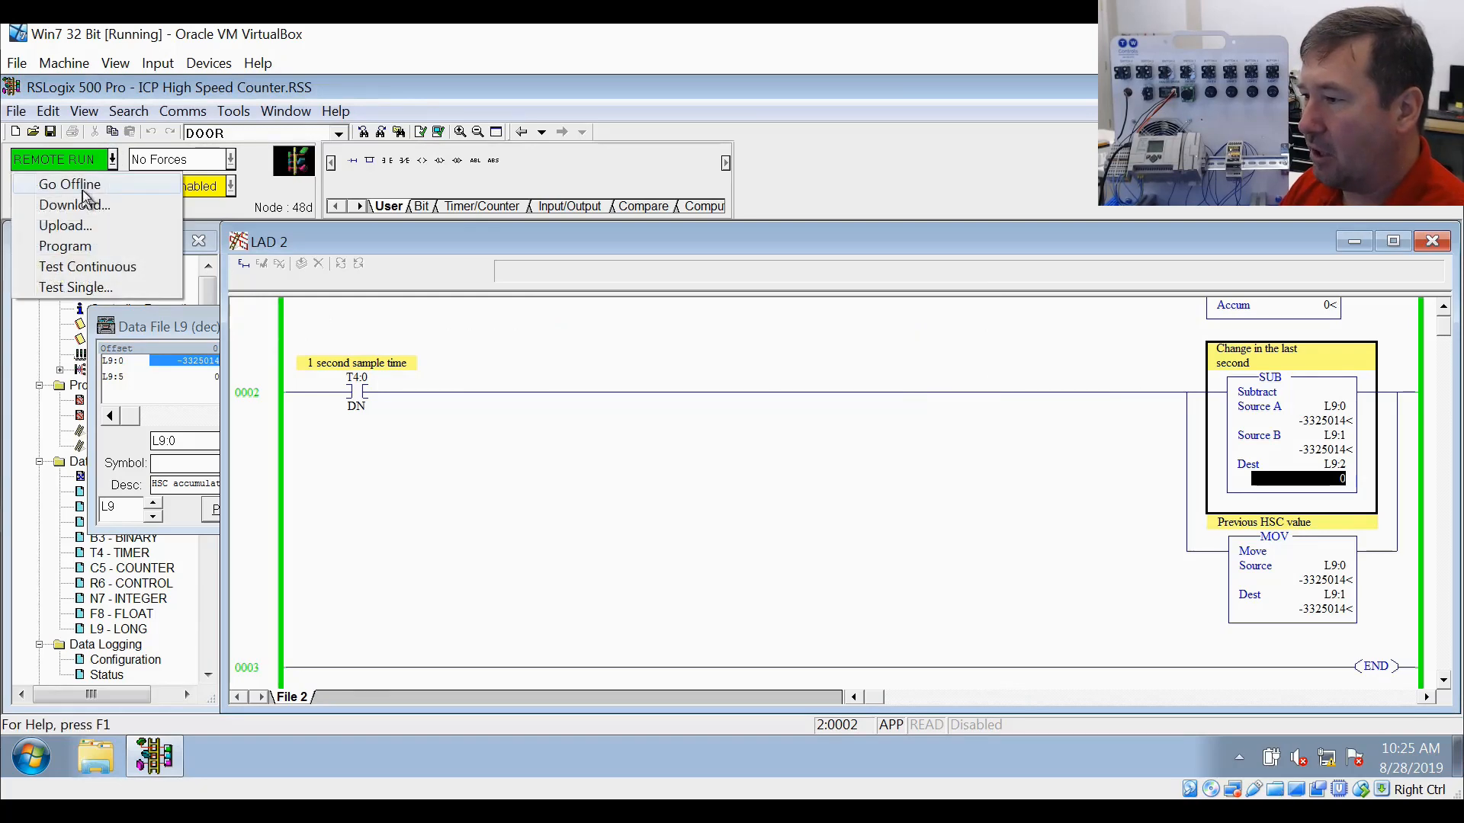
click(70, 183)
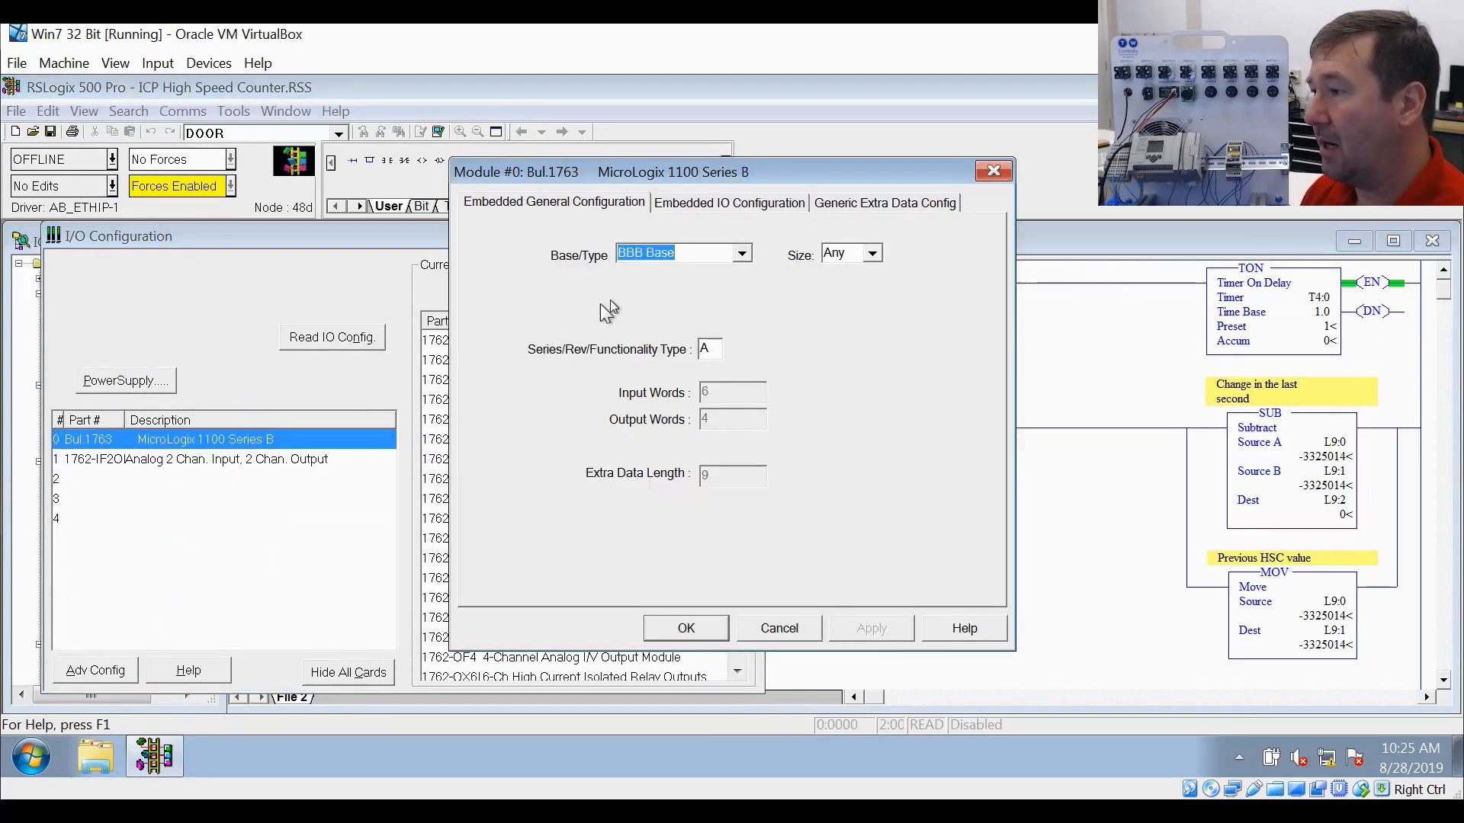
mouse_move(552, 366)
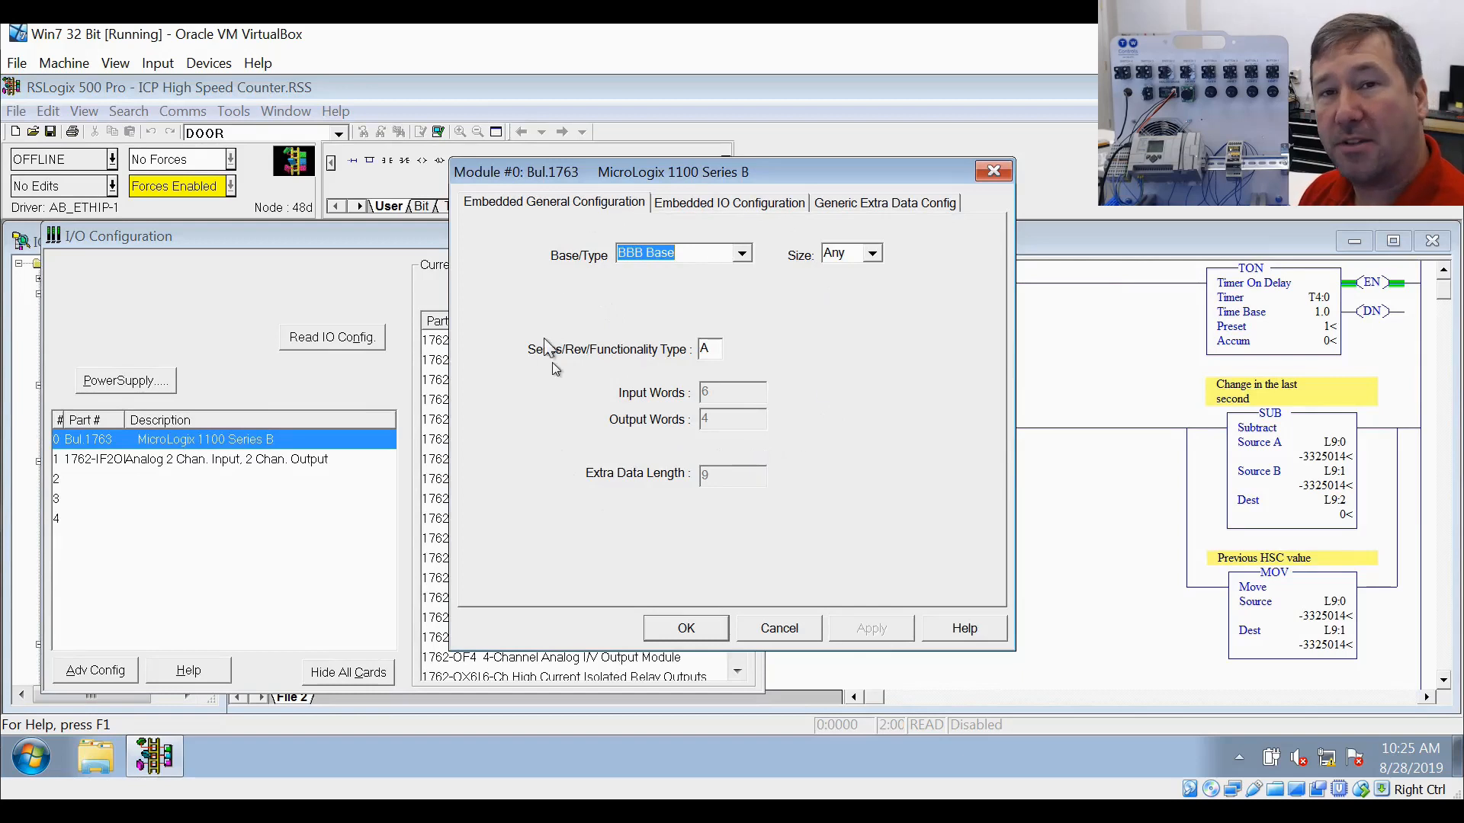
mouse_move(634, 299)
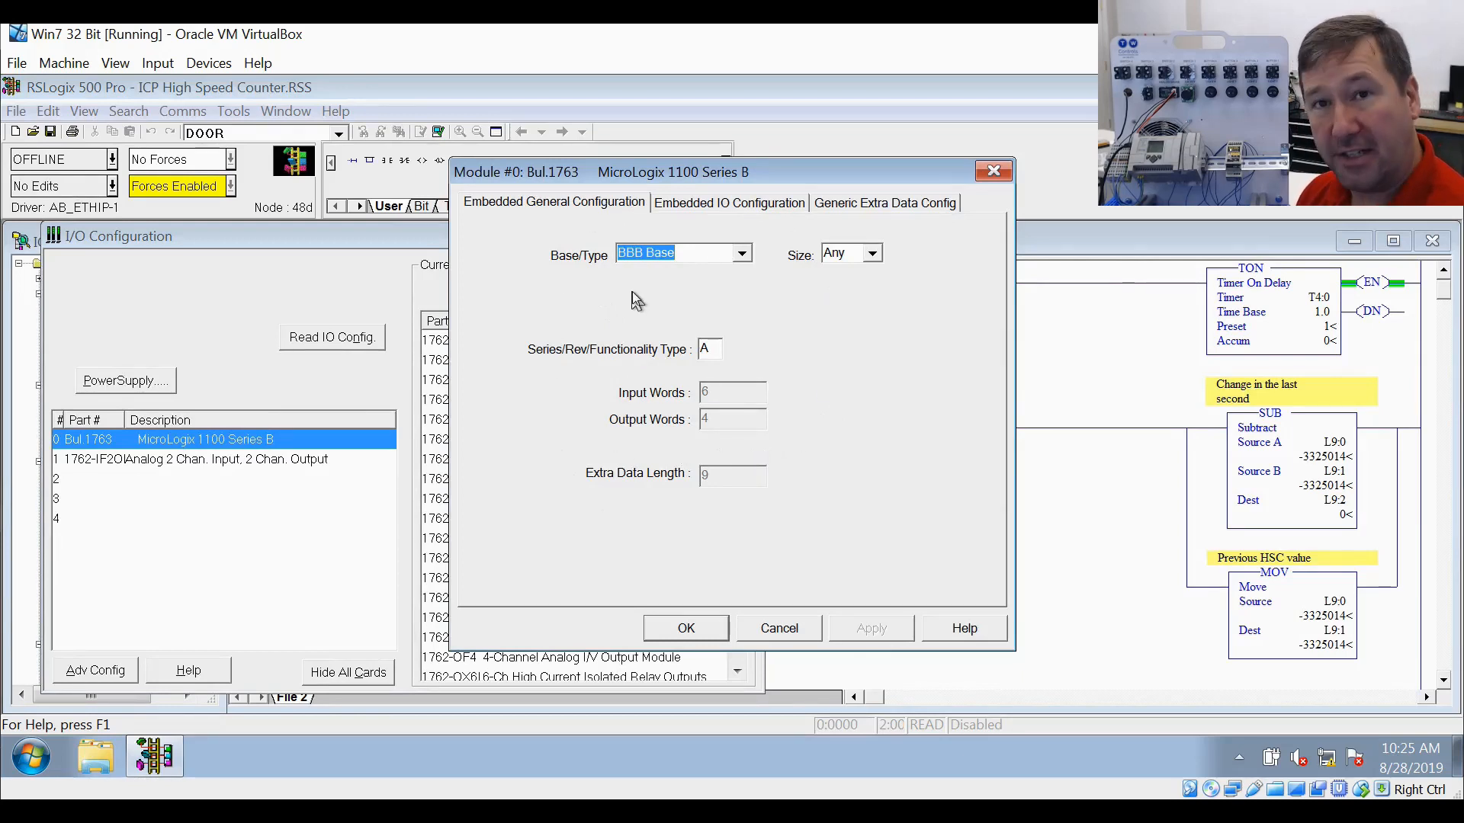
mouse_move(706, 221)
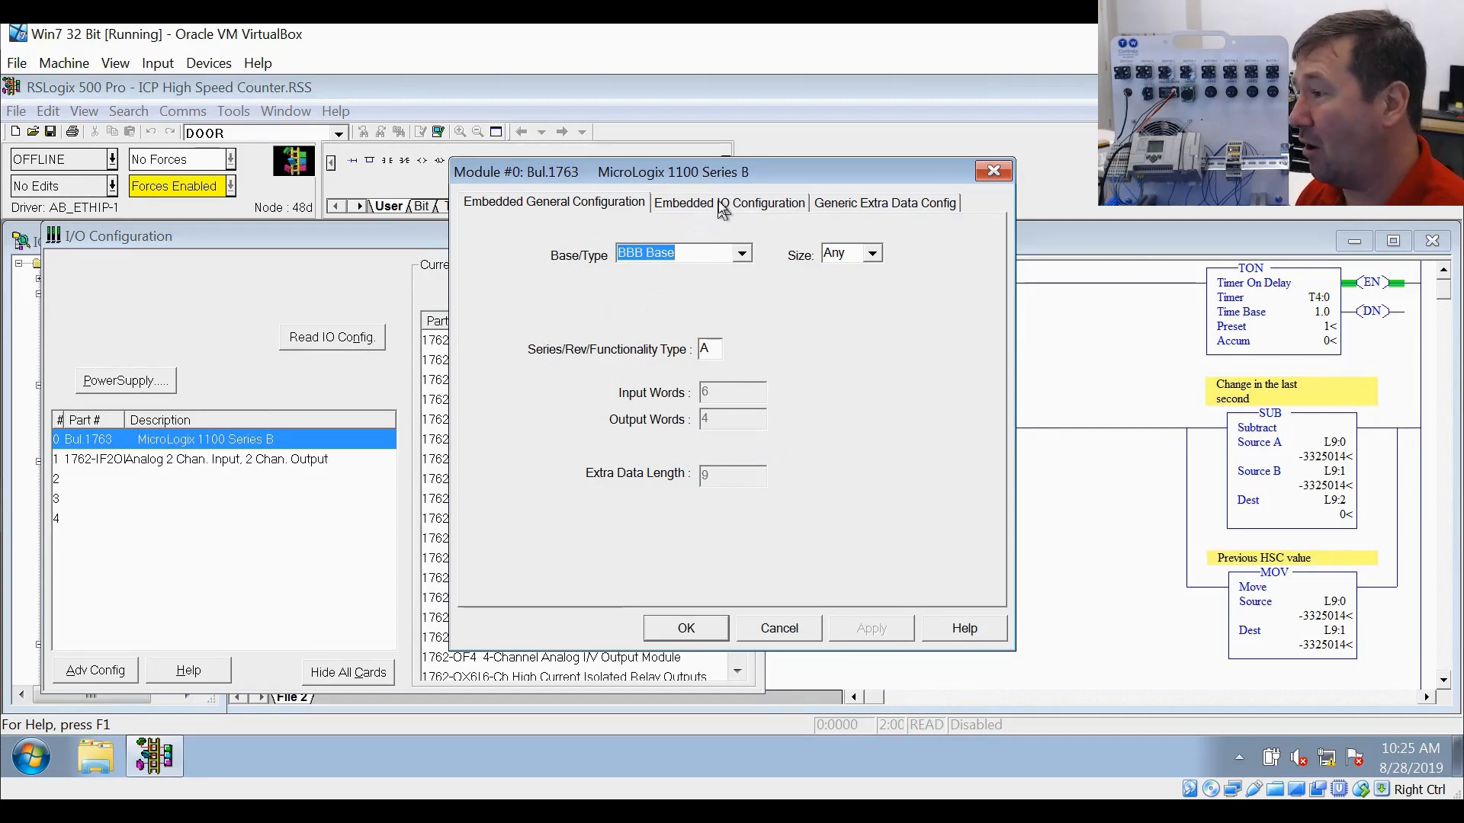
In Embedded IO Configuration, browse the Inputs 0+1 filter time list for a lower value
click(729, 202)
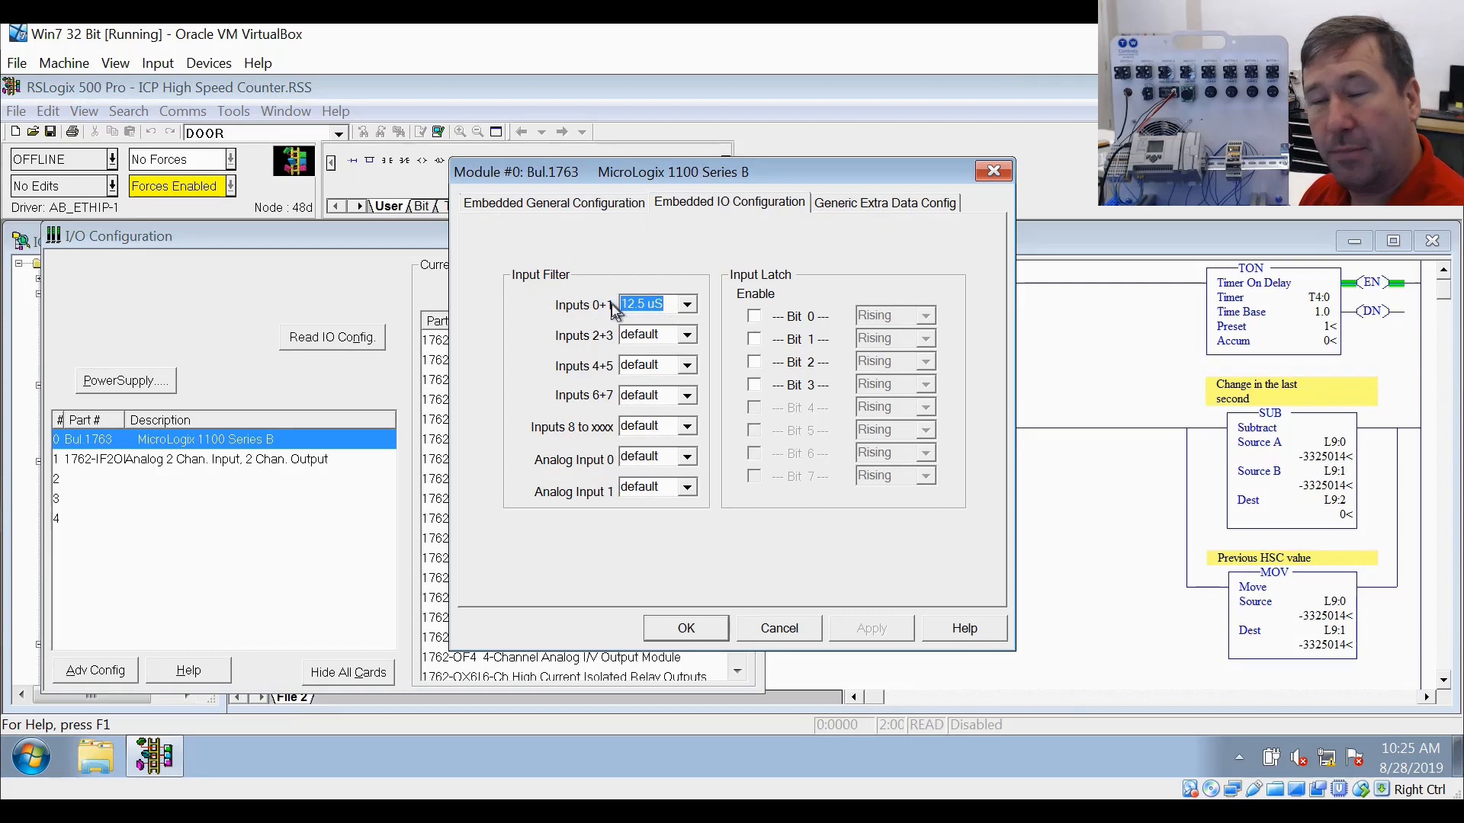
click(686, 304)
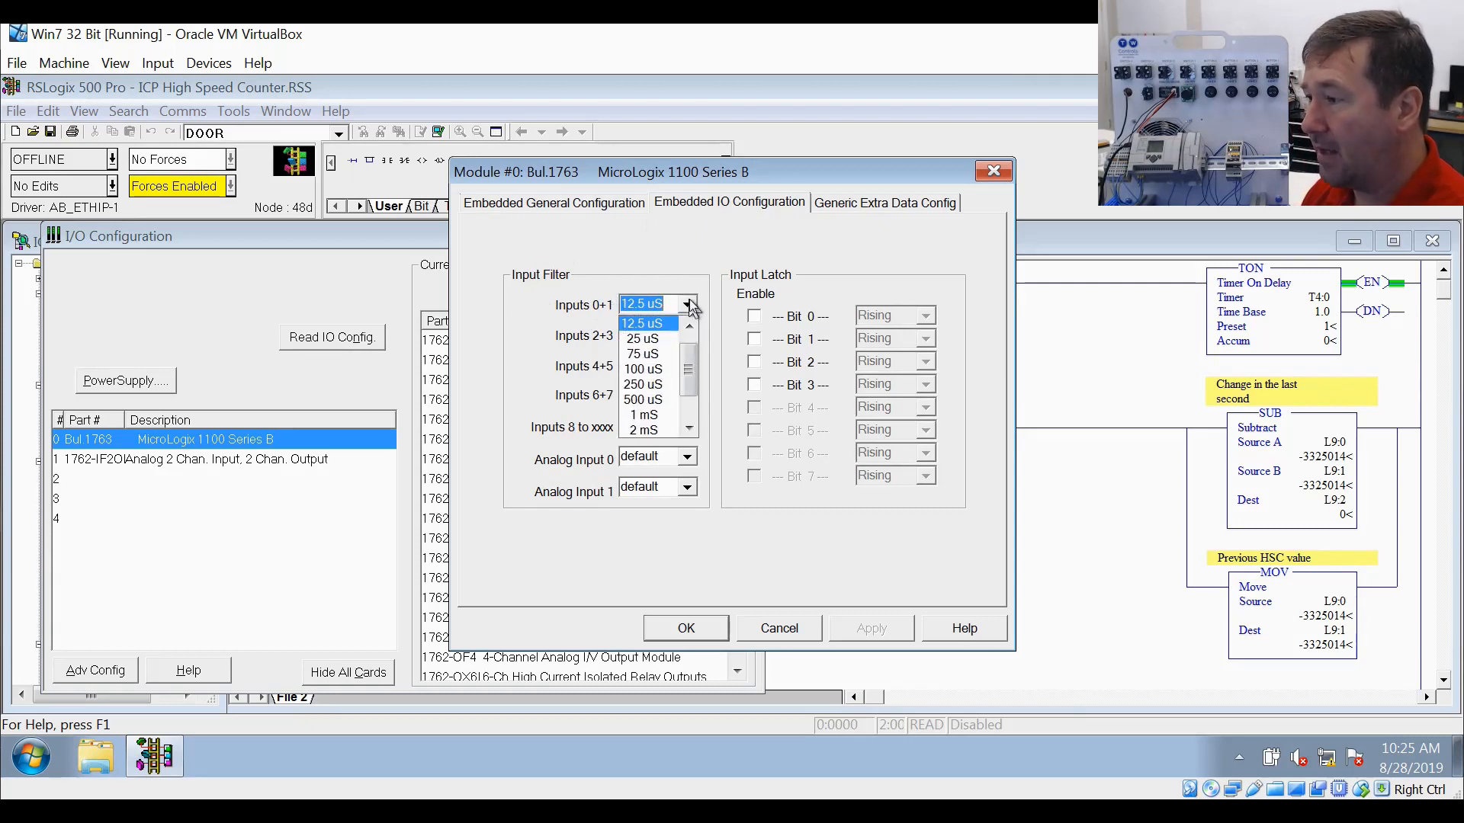
scroll(down, 3)
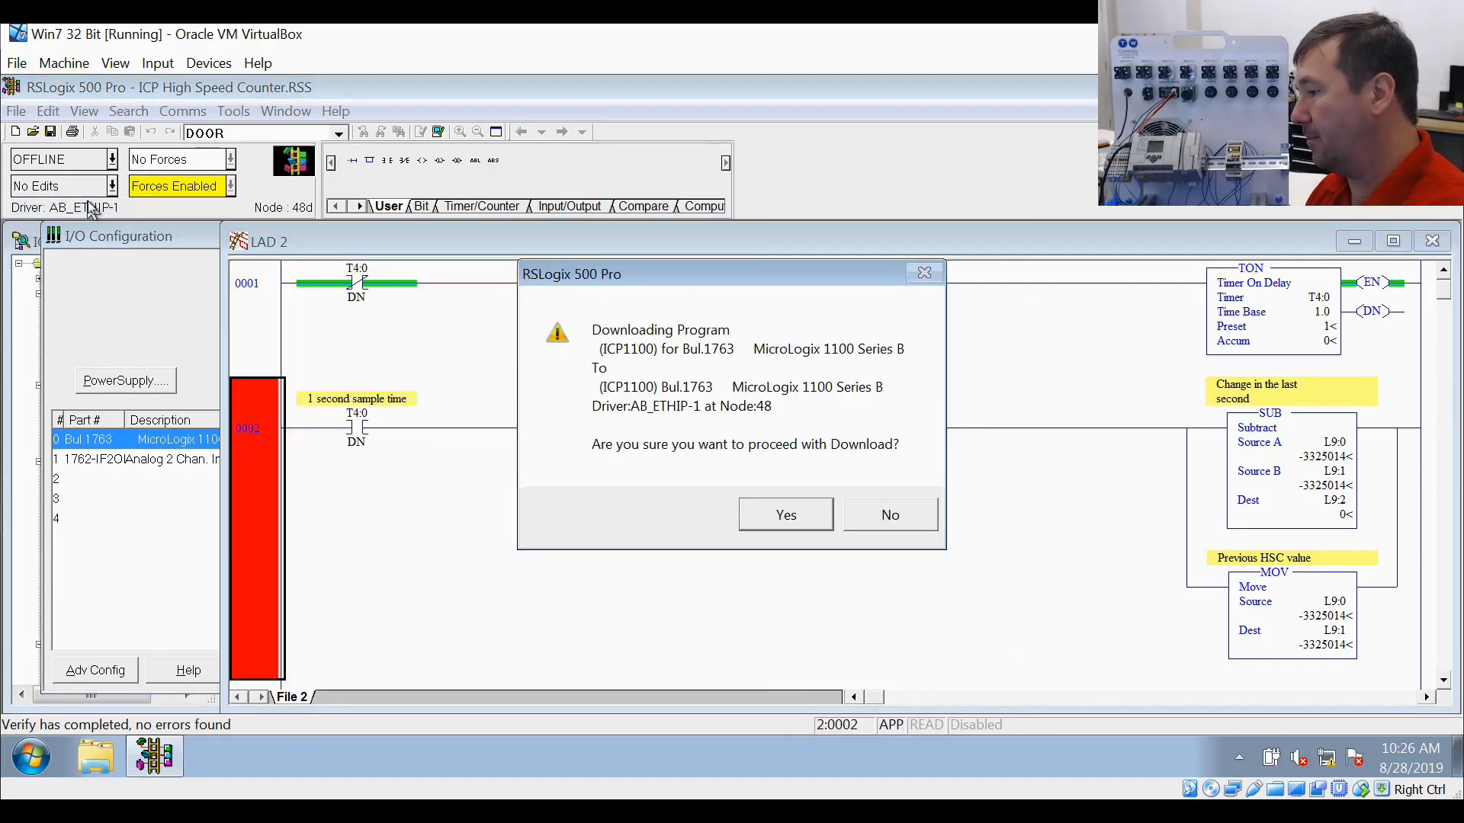
Confirm the download to the MicroLogix 1100 and watch the change-in-last-second SUB instruction update
click(786, 515)
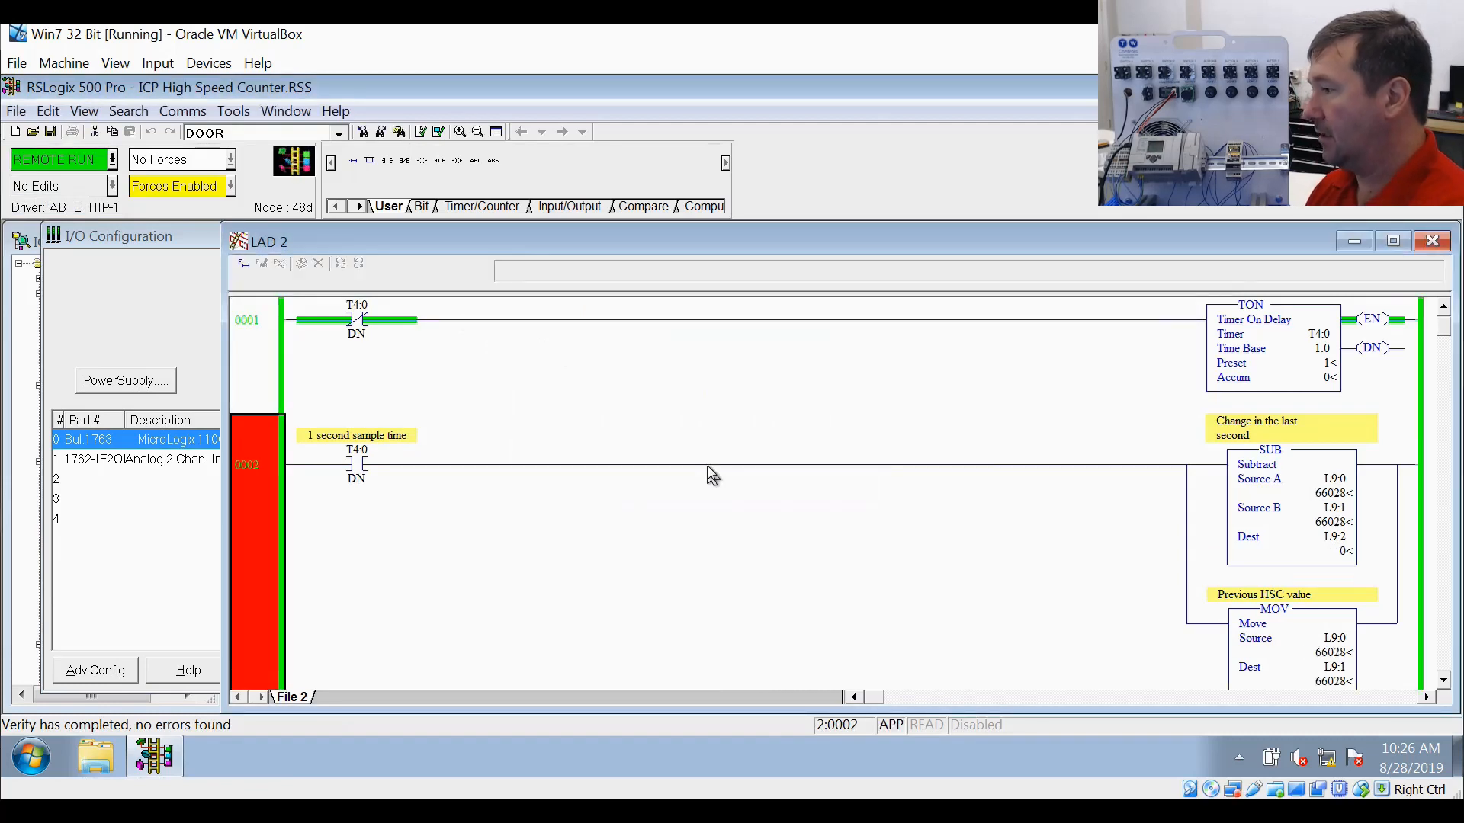
mouse_move(1318, 567)
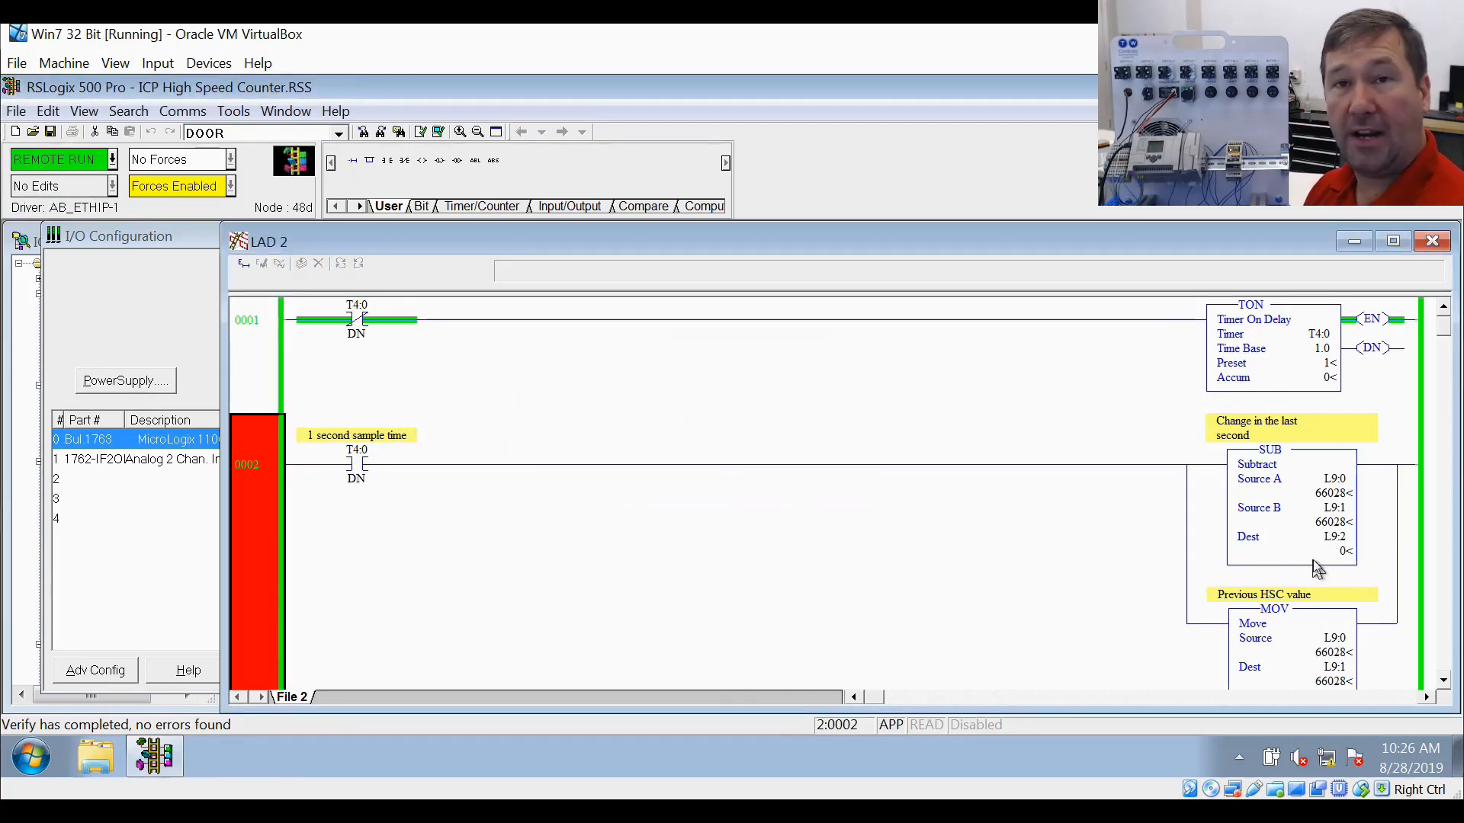
click(1332, 479)
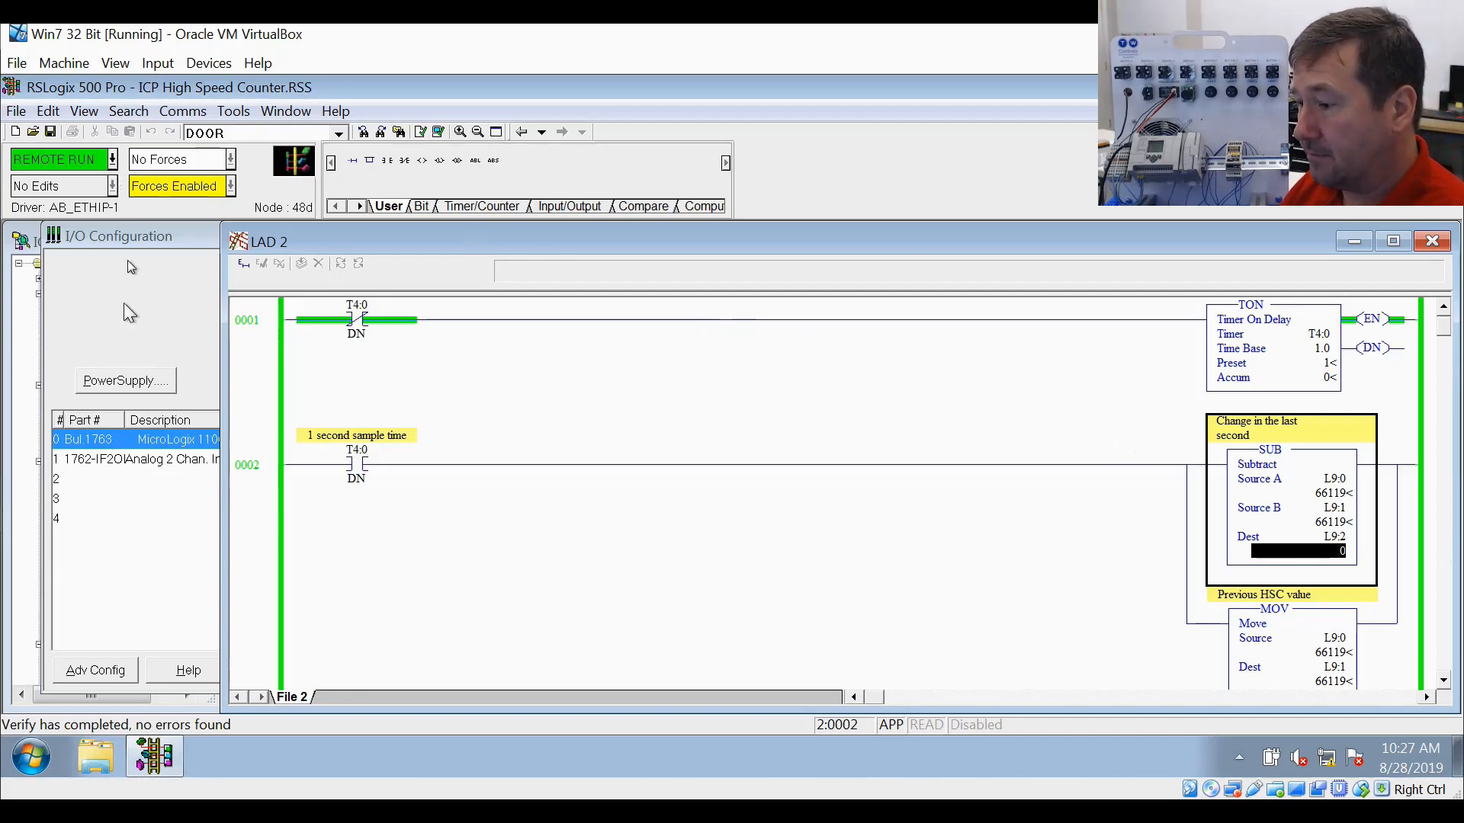
Go offline again and reopen the MicroLogix 1100 module settings
click(106, 160)
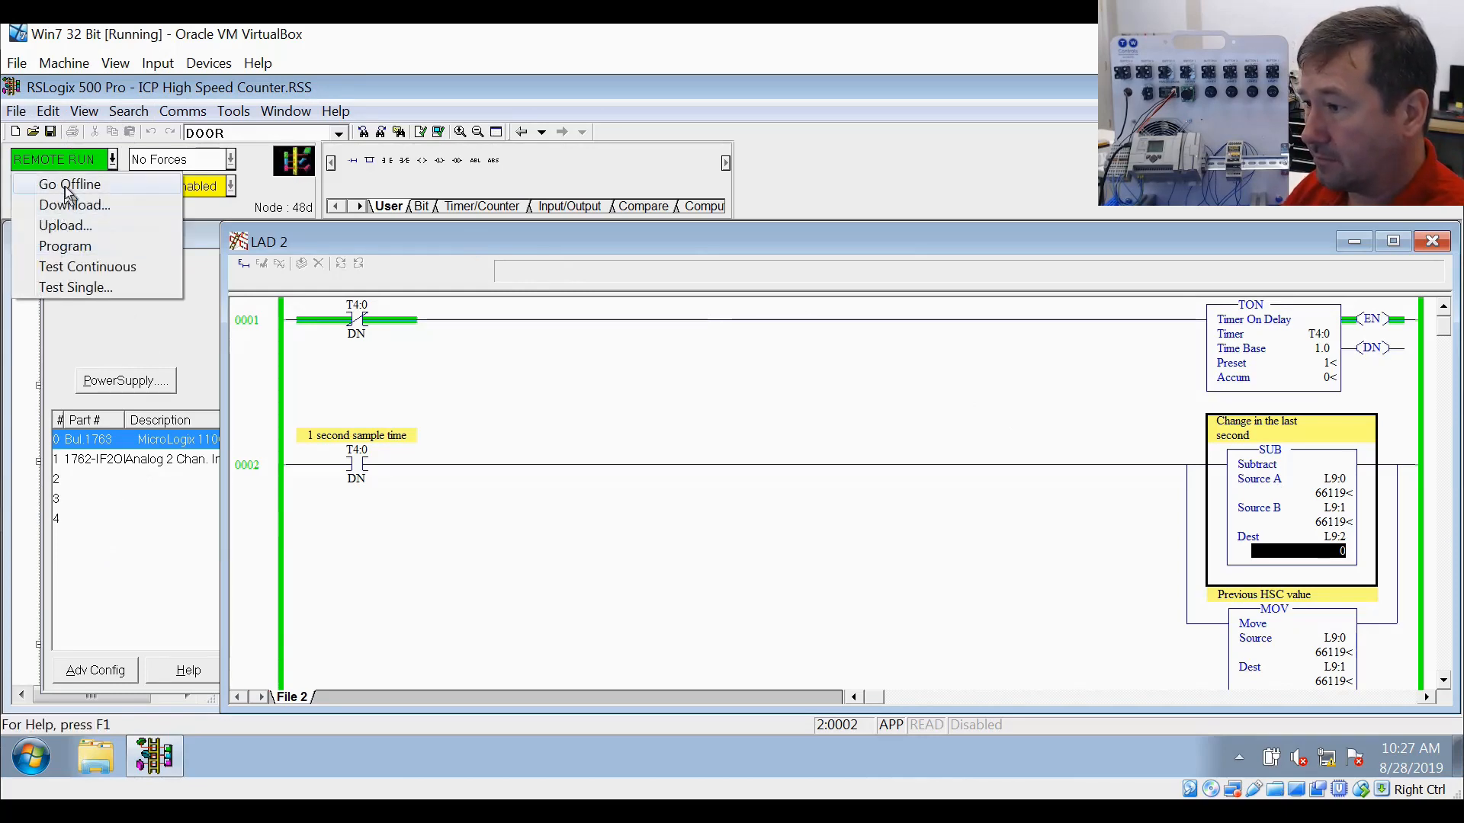
click(67, 183)
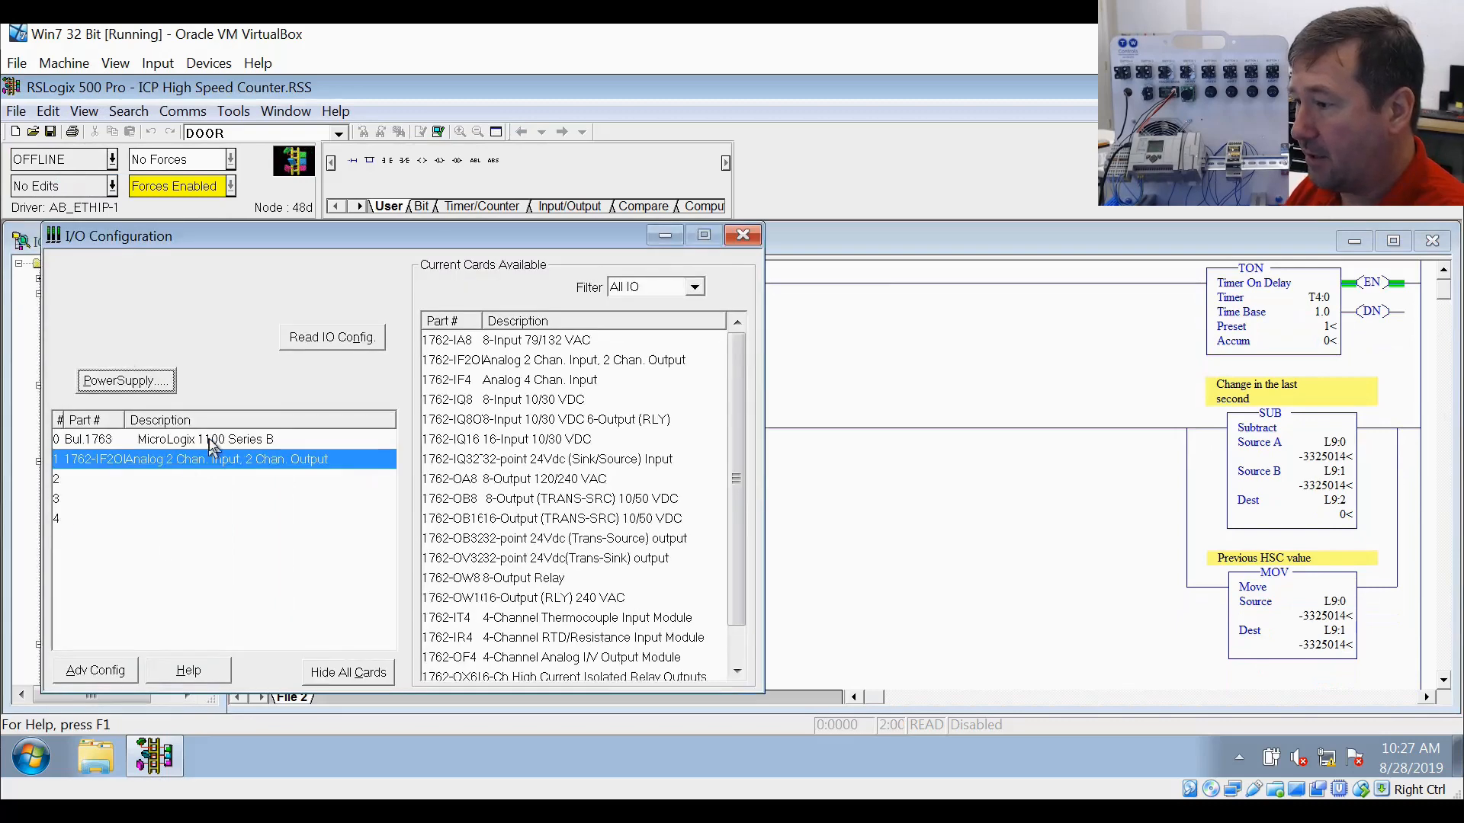
double_click(204, 439)
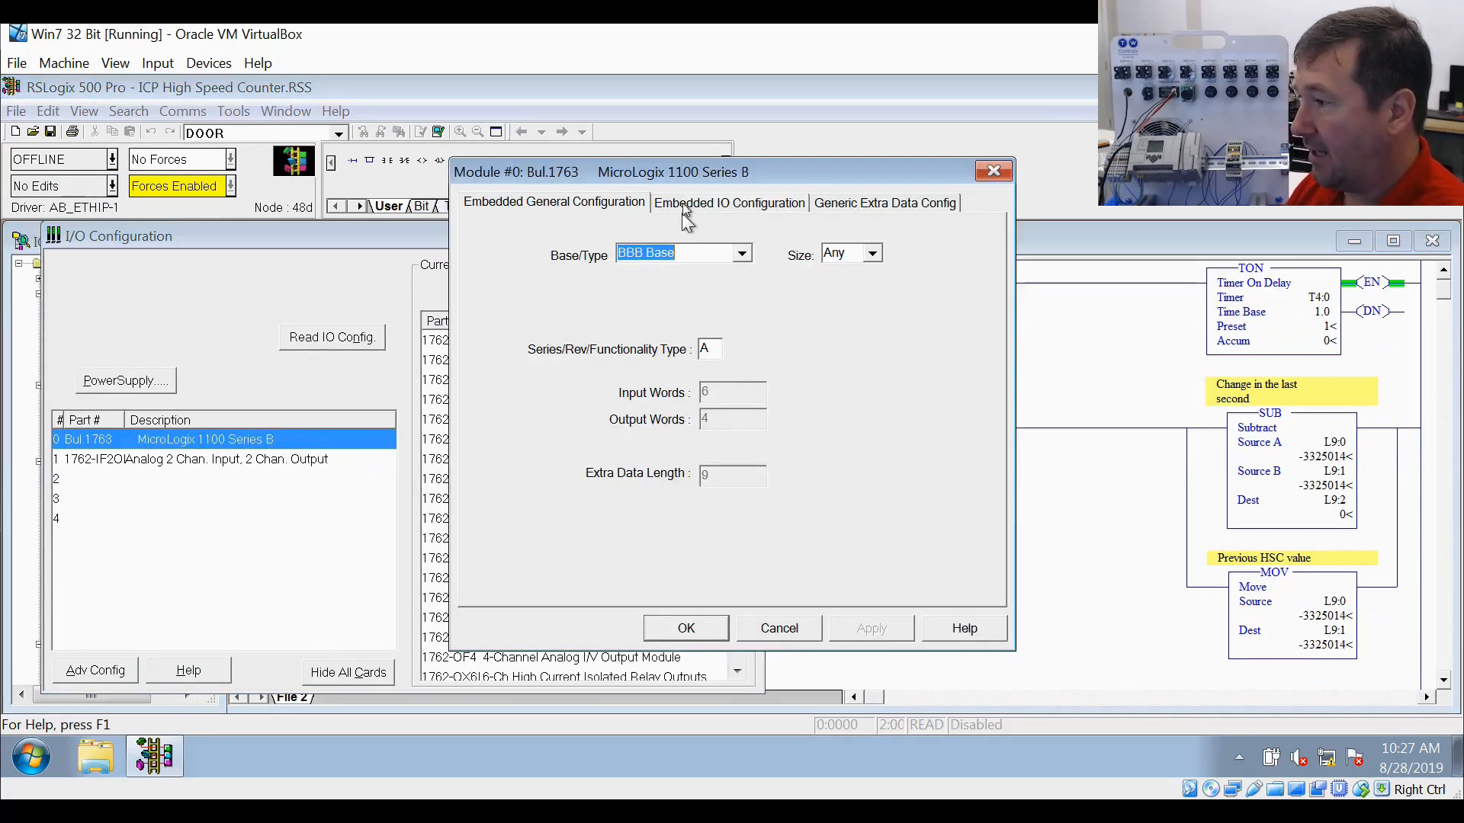
In Embedded IO Configuration, set the Inputs 0+1 filter to 1 mS
click(729, 202)
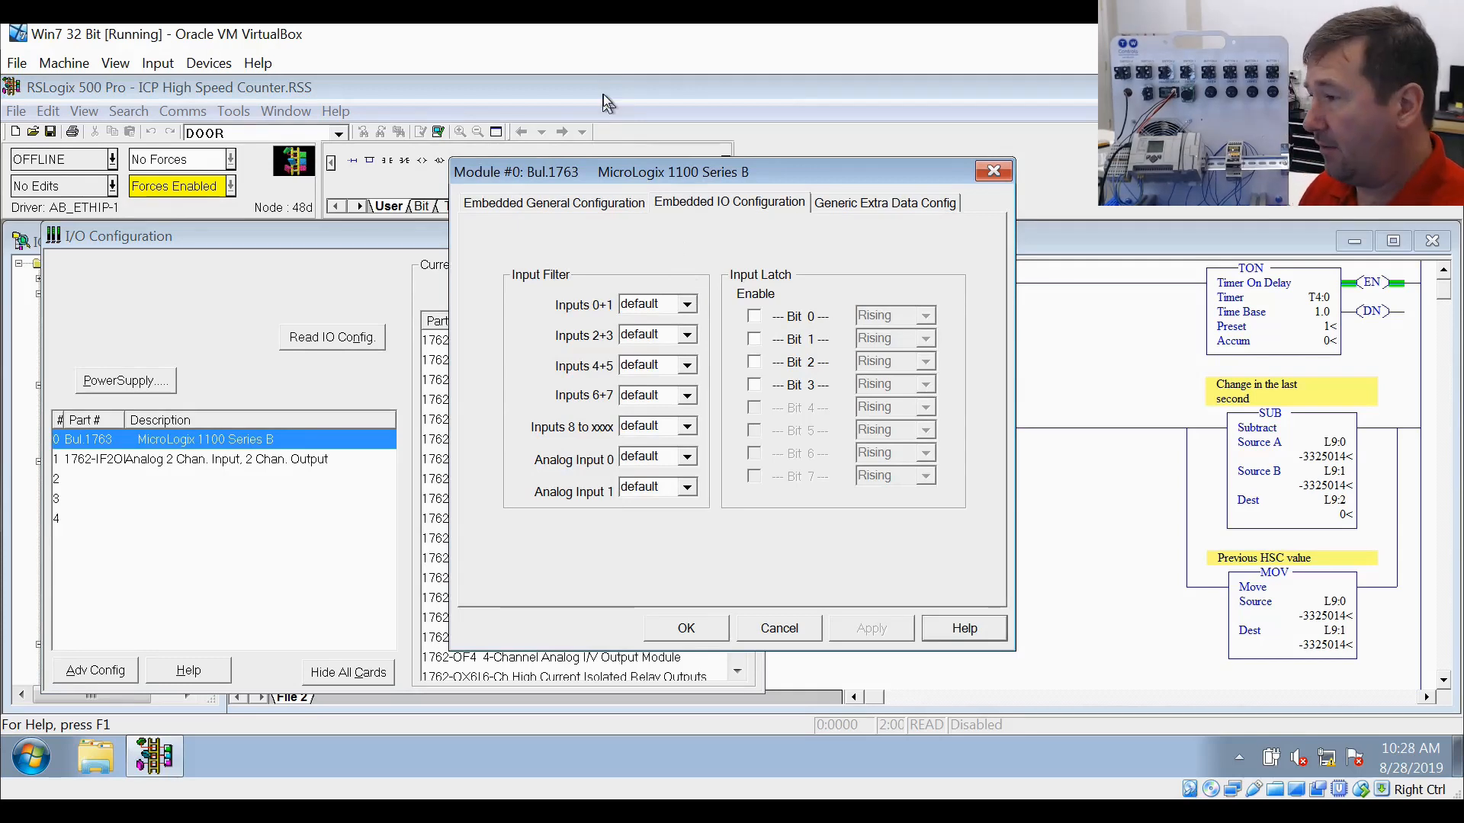
click(686, 304)
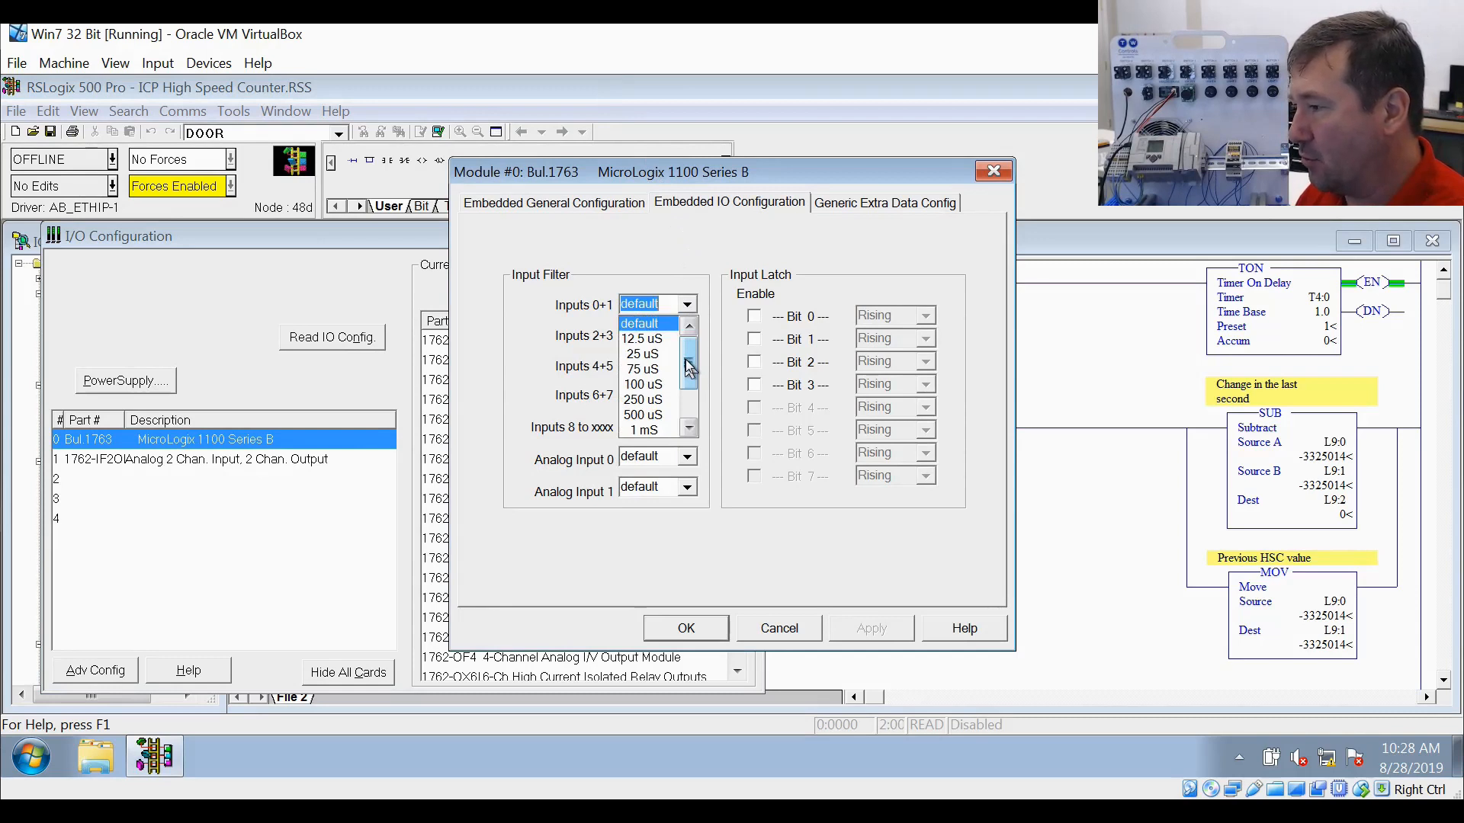
scroll(down, 3)
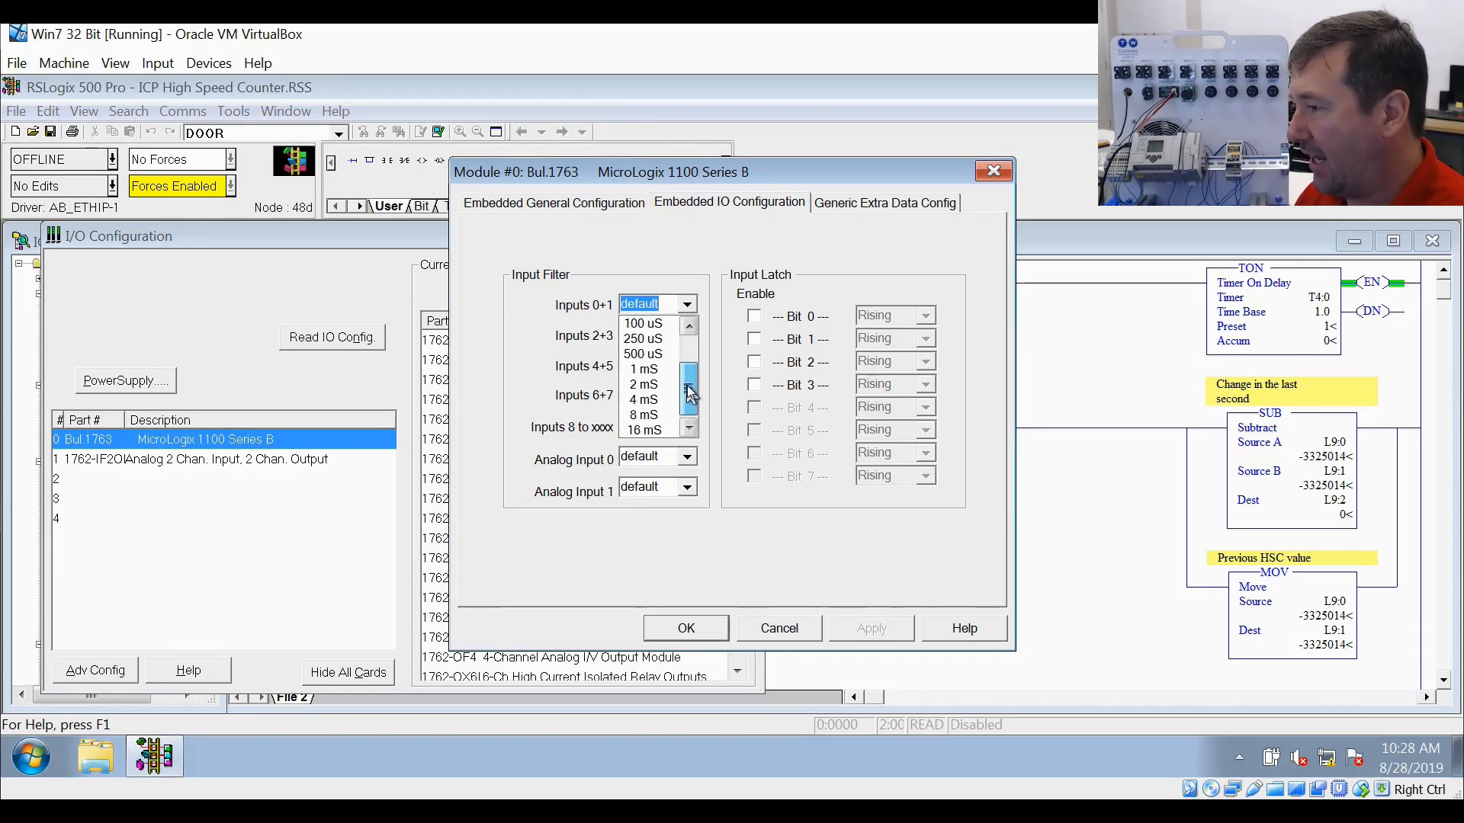
click(643, 369)
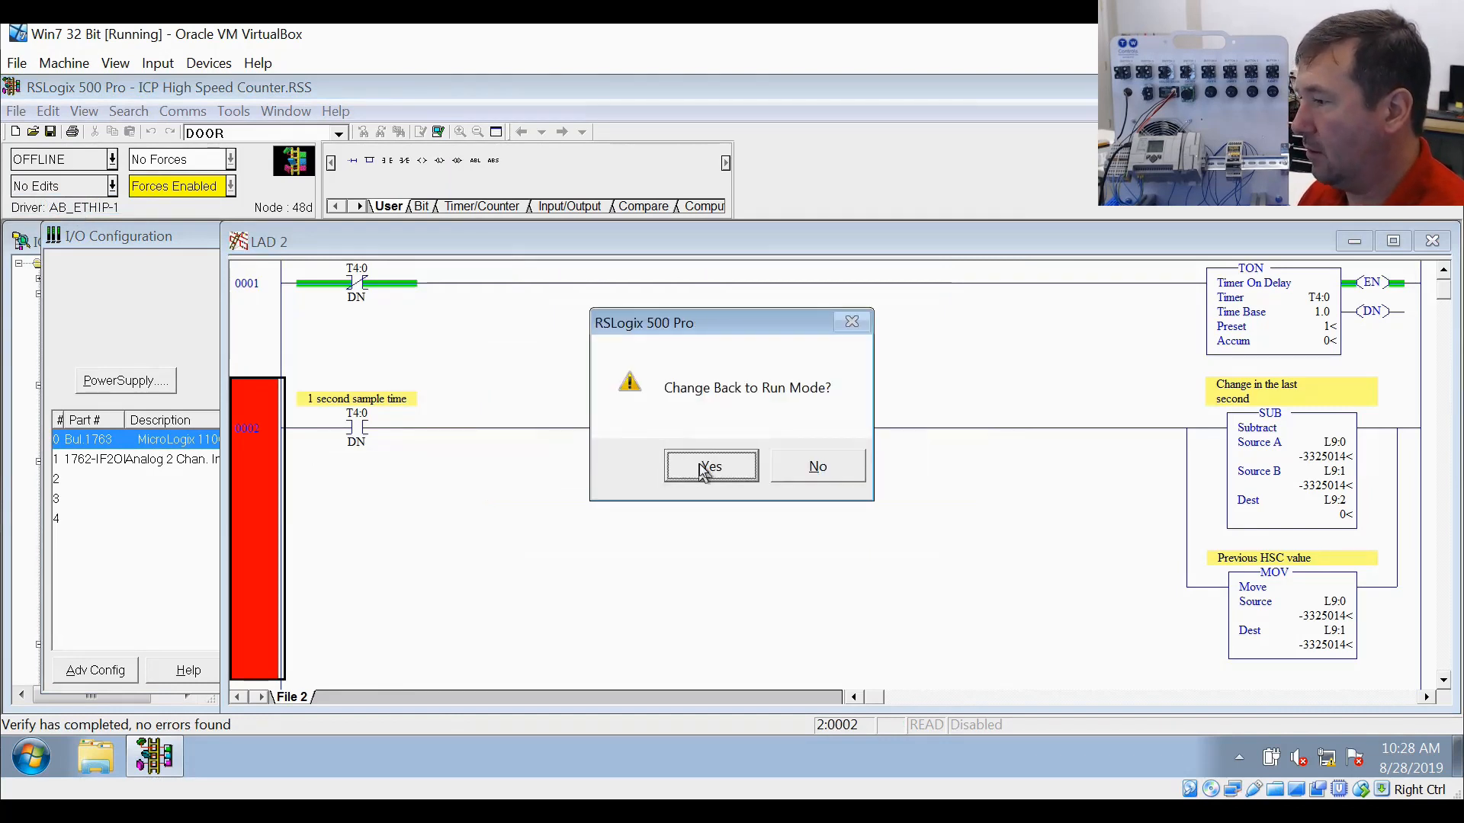
Confirm changing the processor back to run mode after the download
click(710, 466)
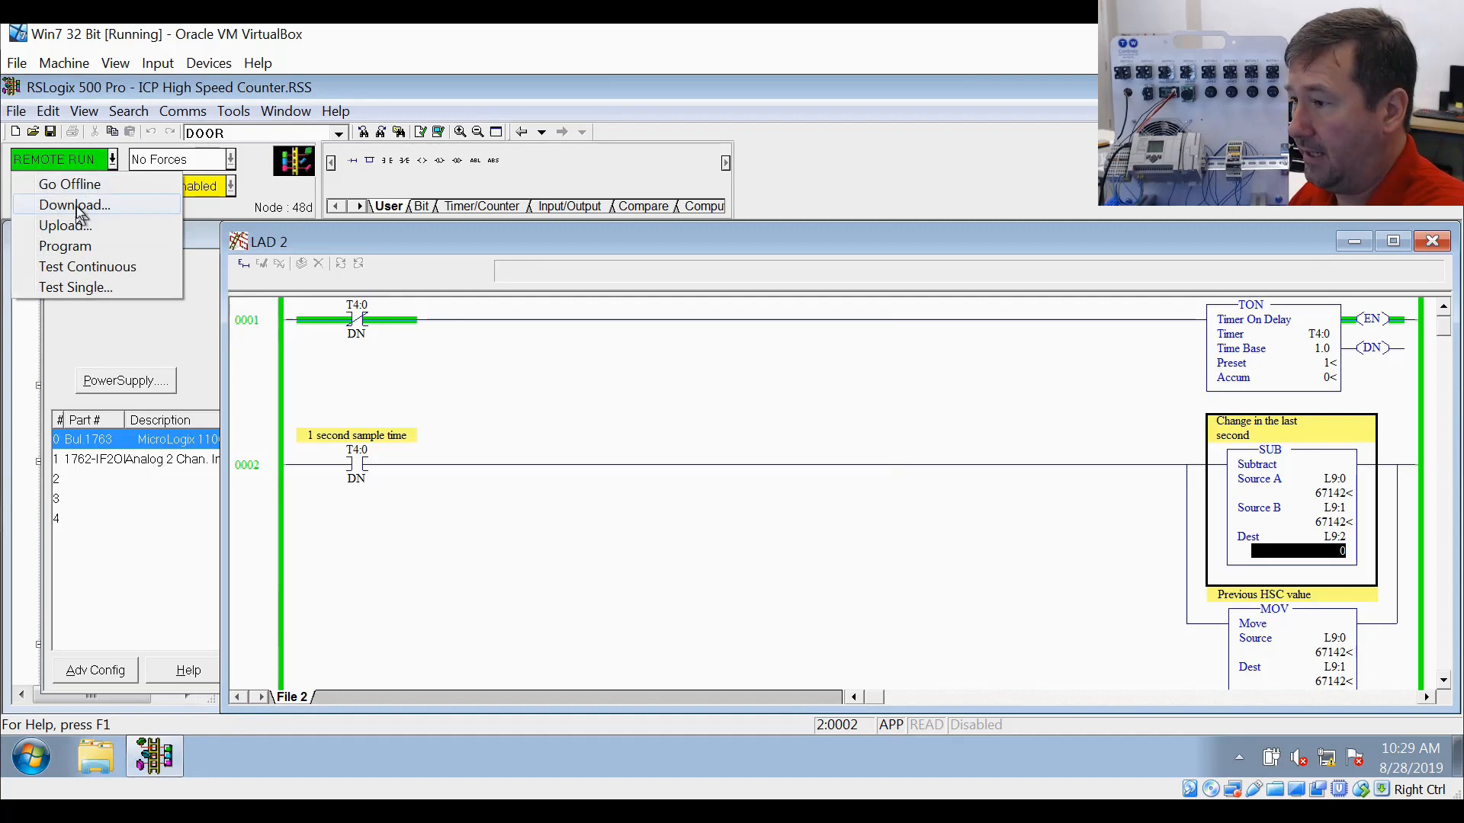
Go offline and set the embedded Inputs 0+1 filter to 100 uS in the I/O configuration
click(70, 183)
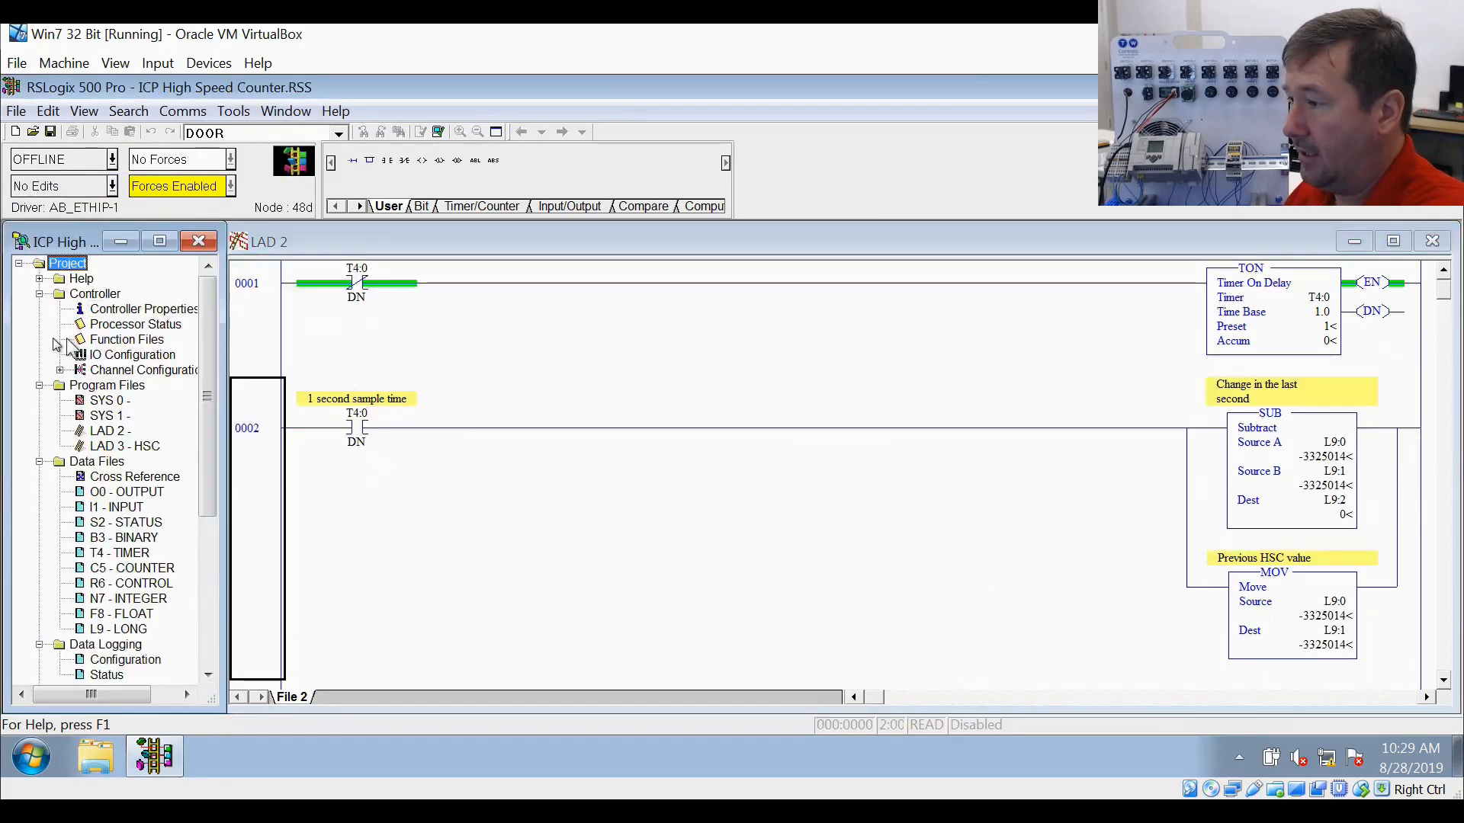
double_click(133, 353)
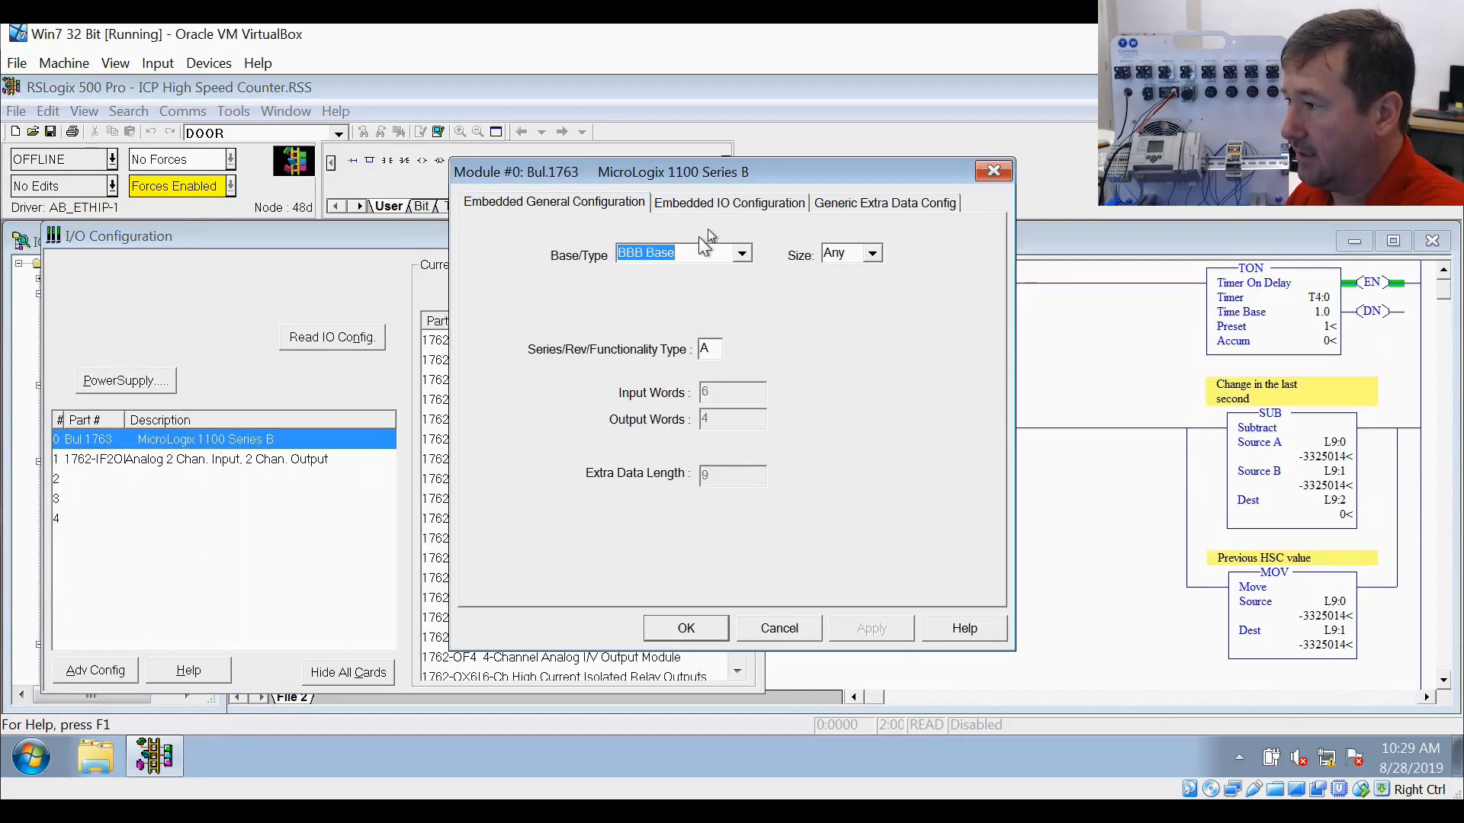
click(729, 201)
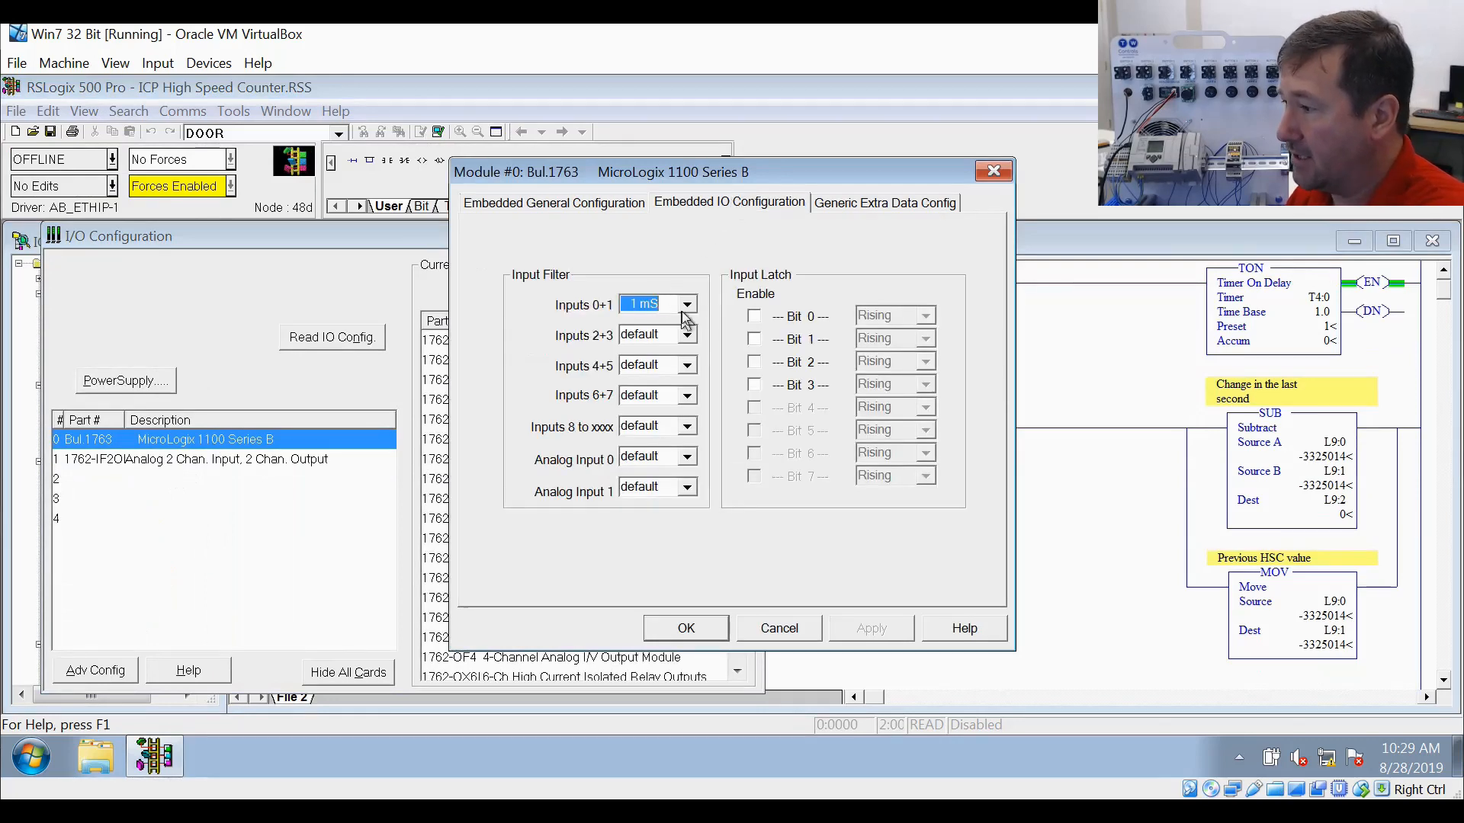
click(683, 303)
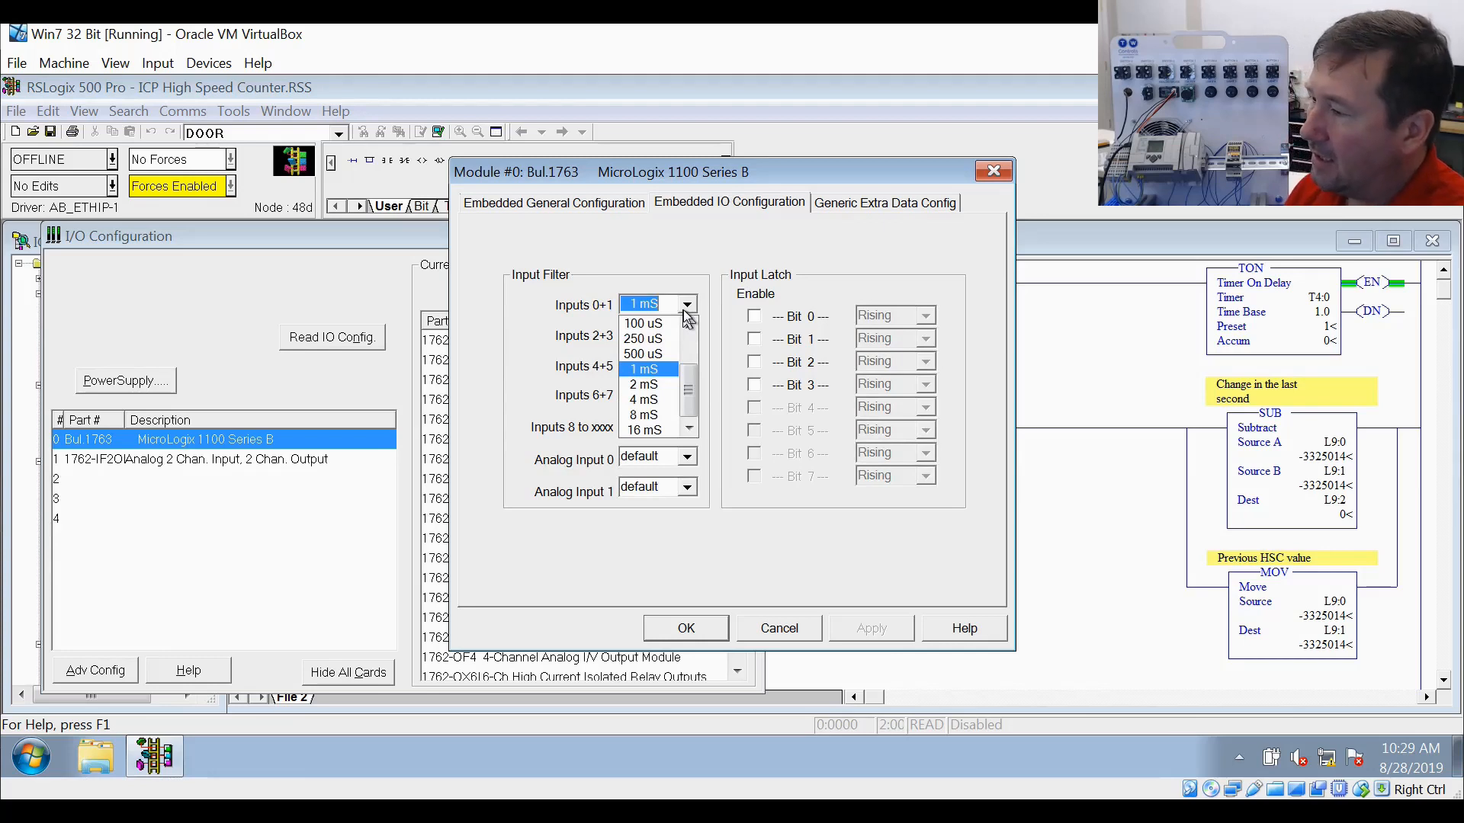
mouse_move(646, 323)
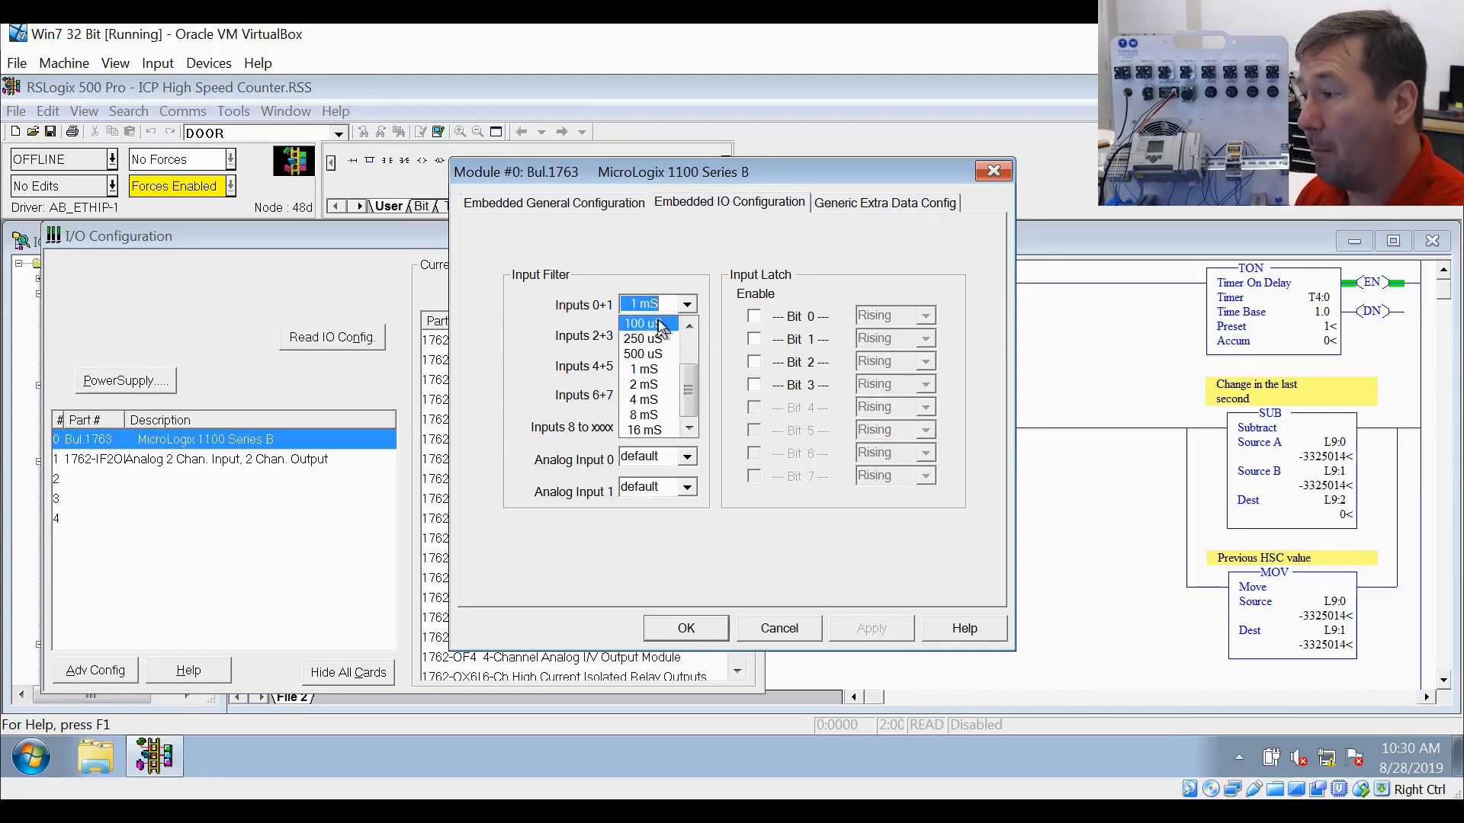
click(640, 323)
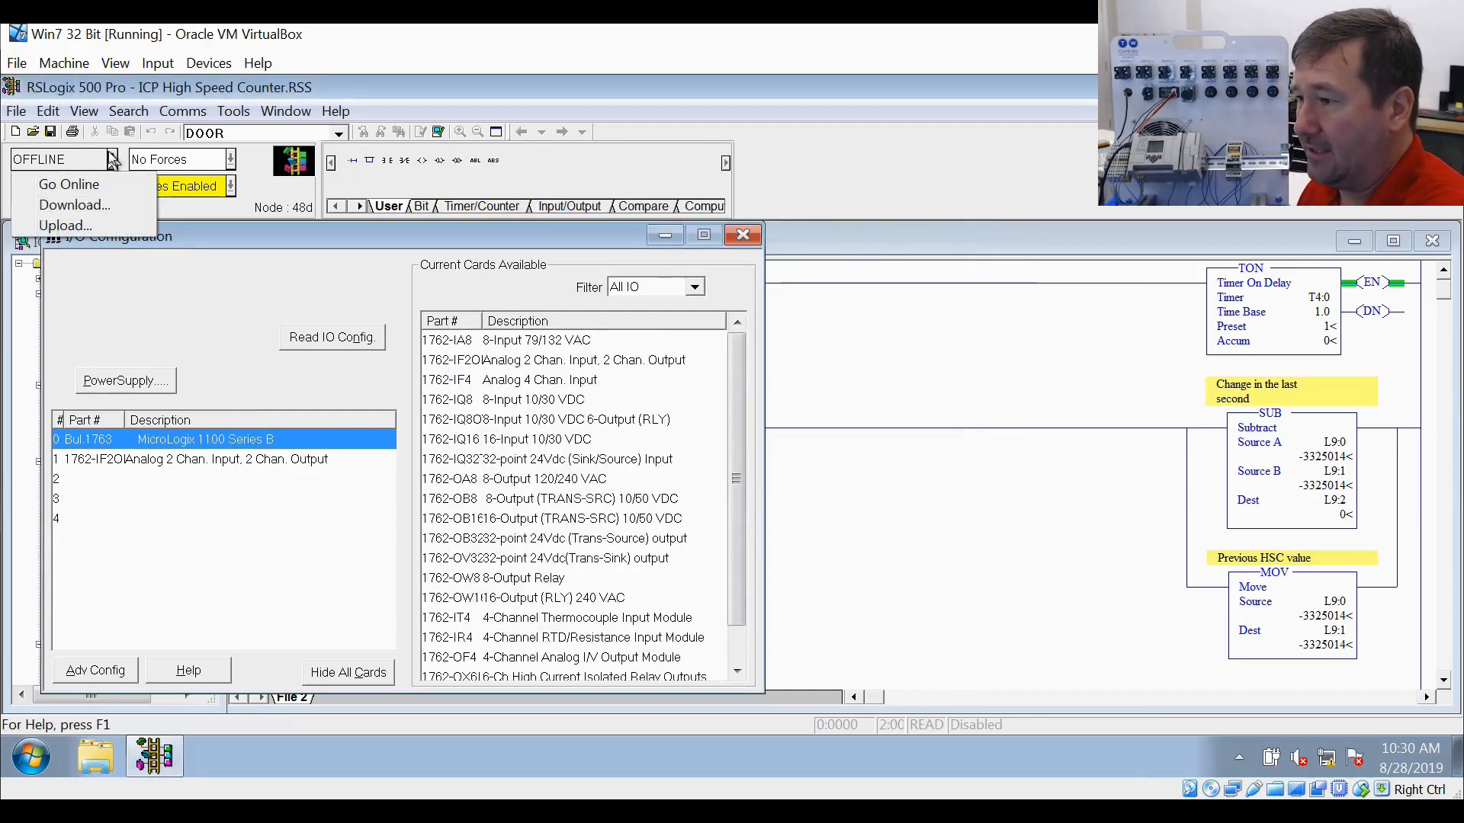
Download the program, allow the switch to remote PROG mode, and decline going online afterwards
click(73, 204)
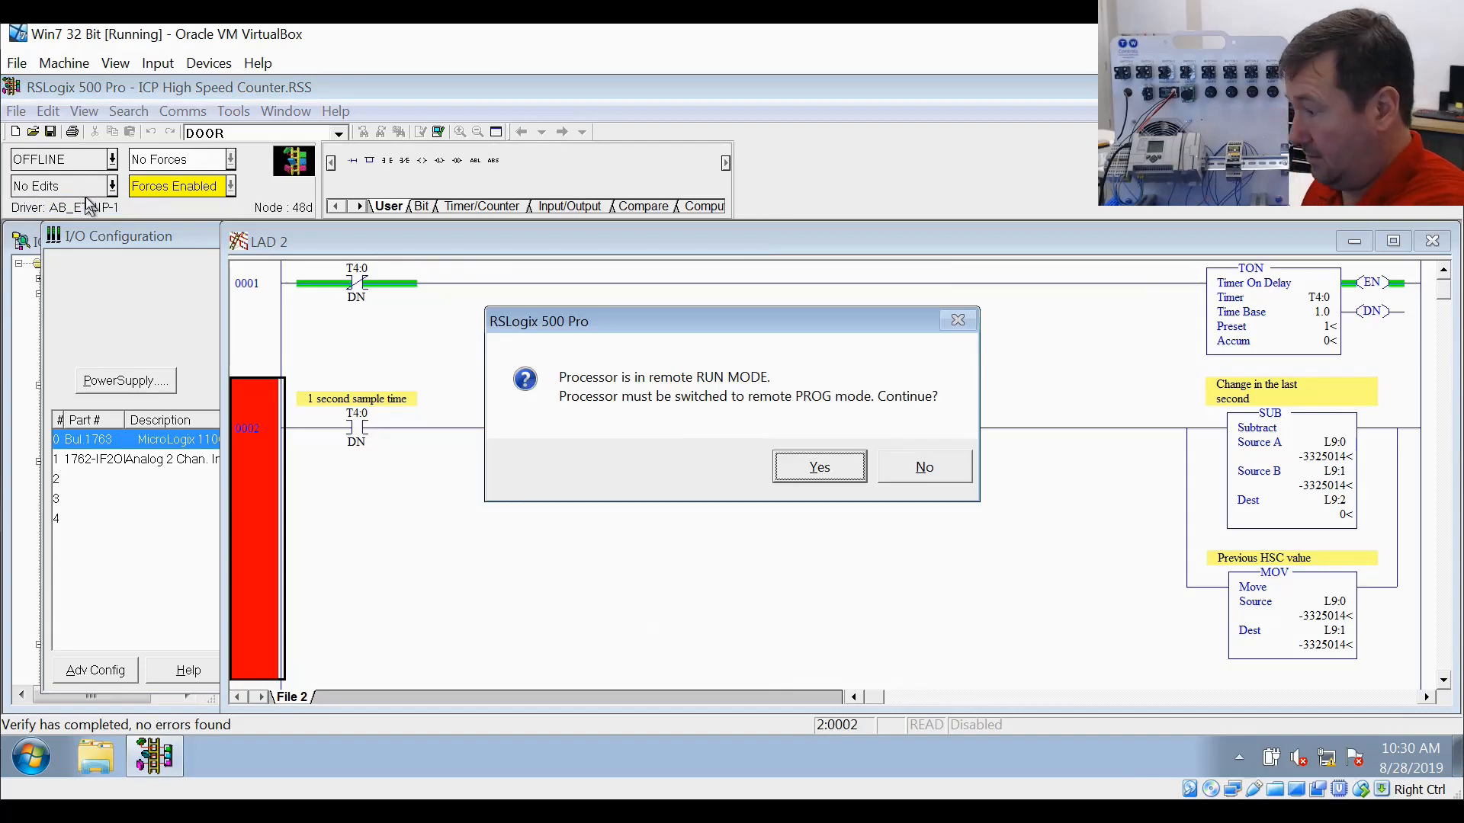
click(819, 466)
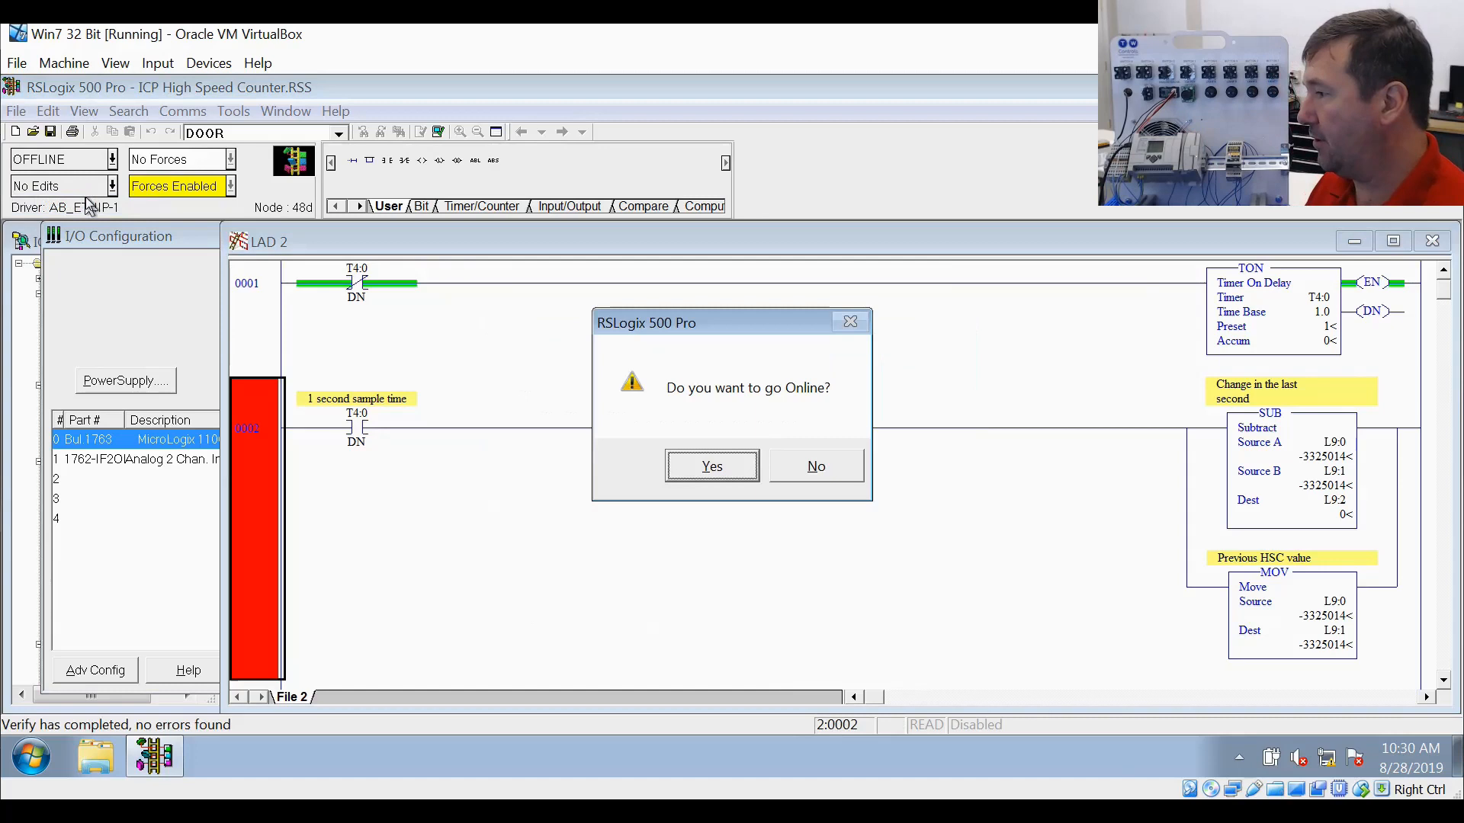
click(711, 466)
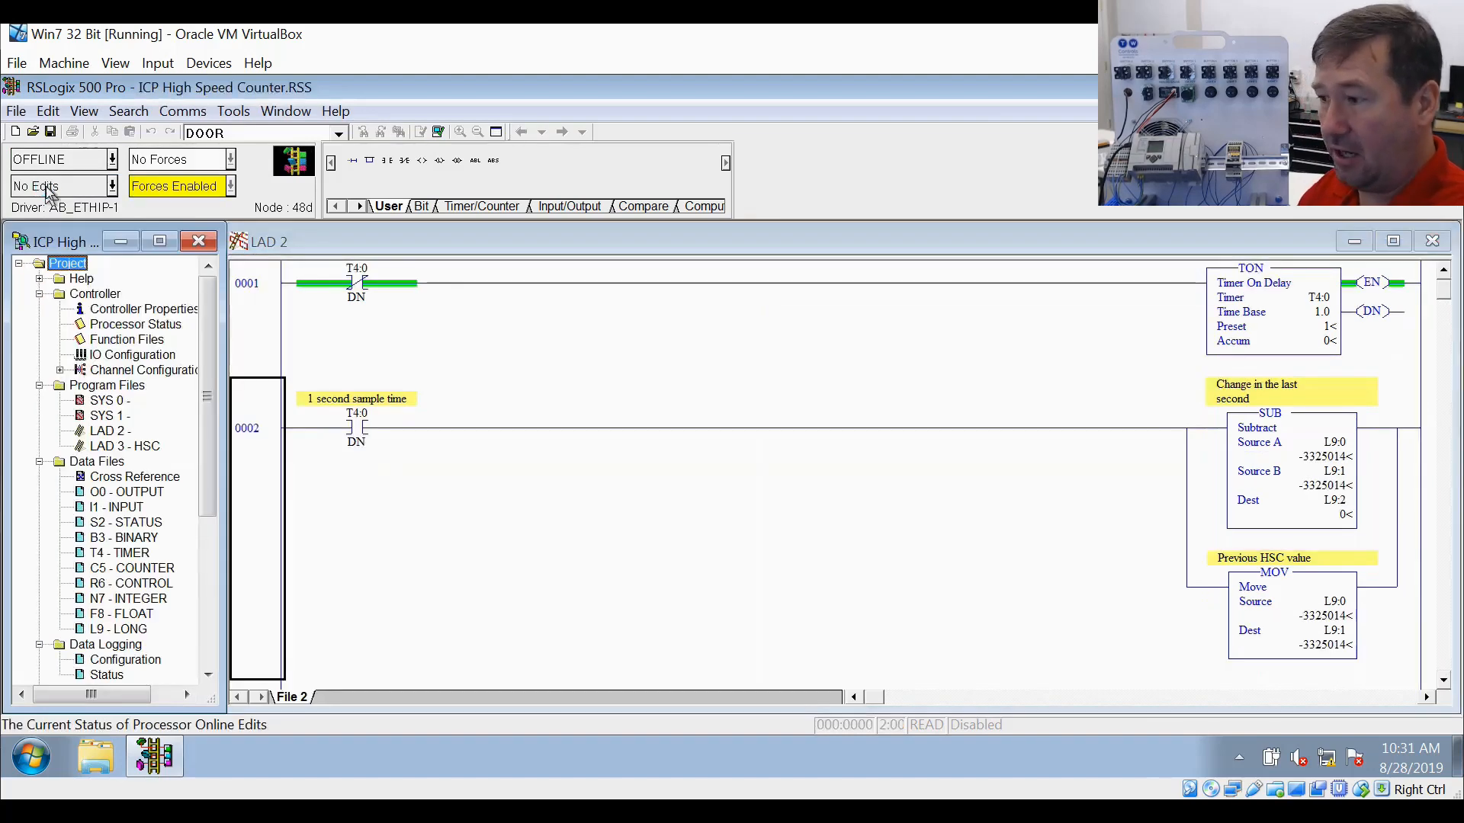
Reopen the I/O configuration and show the Inputs 0+1 filter choices, currently 100 uS
click(142, 369)
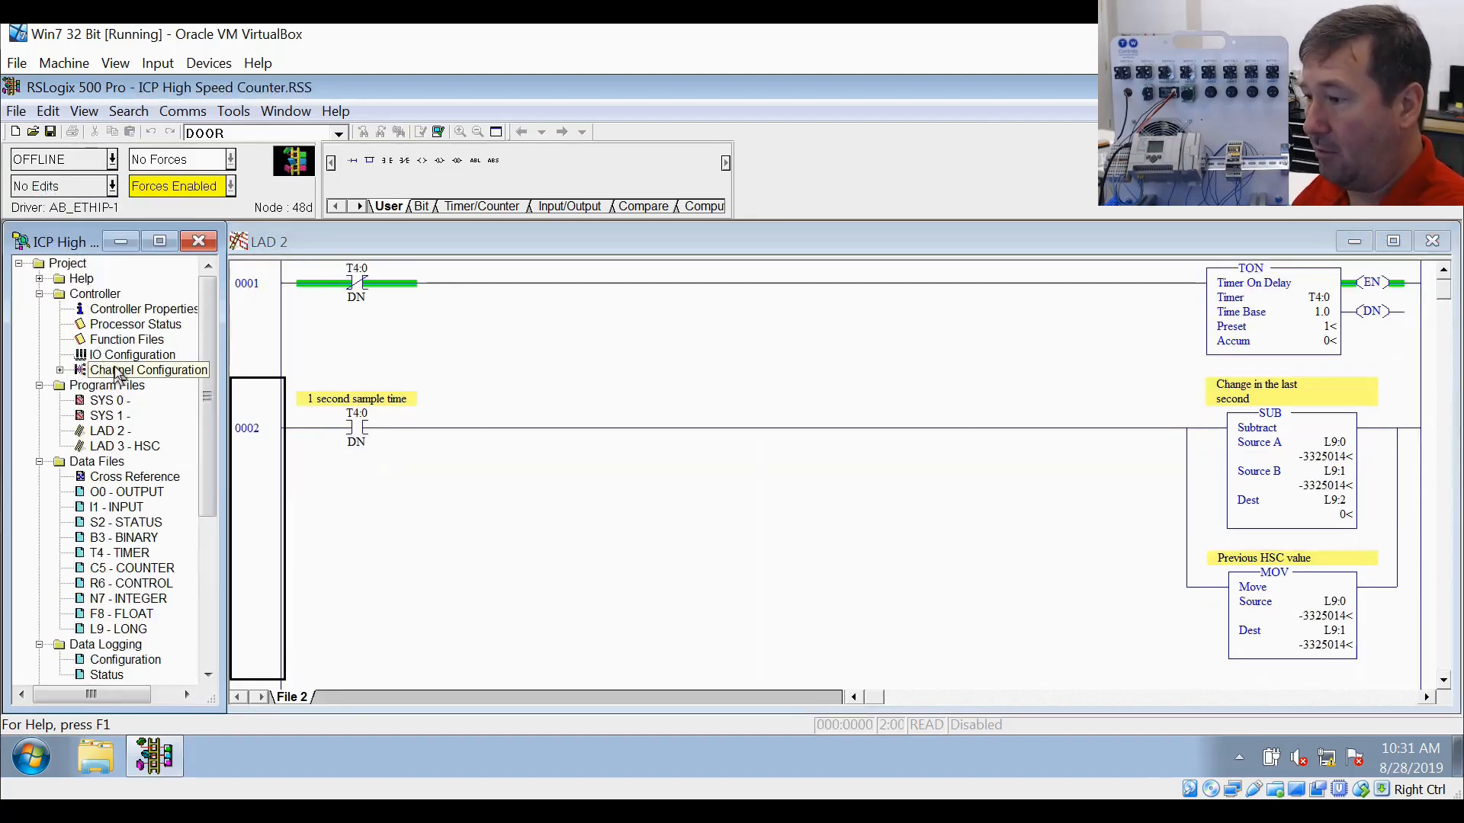
double_click(133, 353)
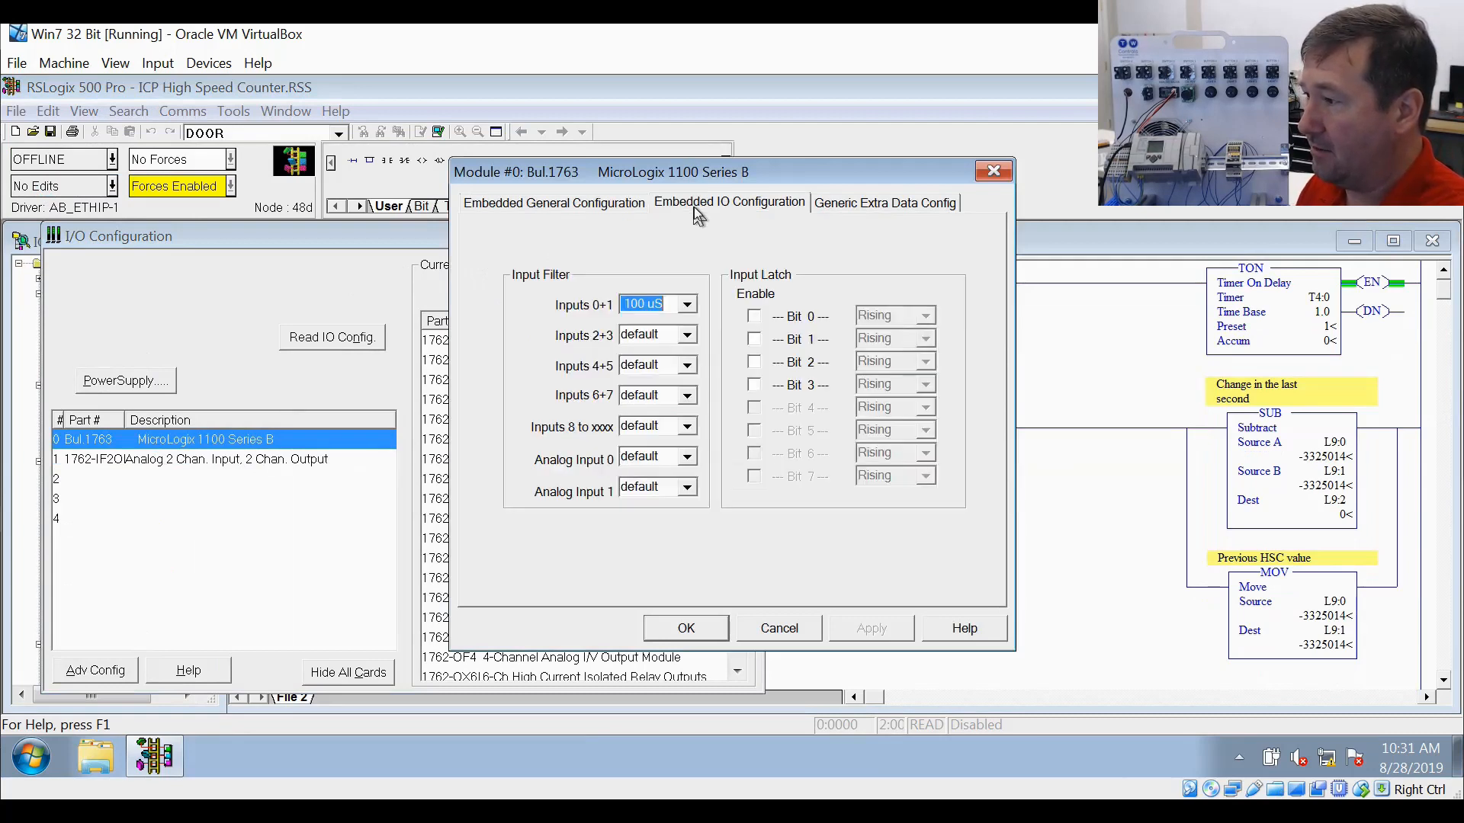
click(686, 303)
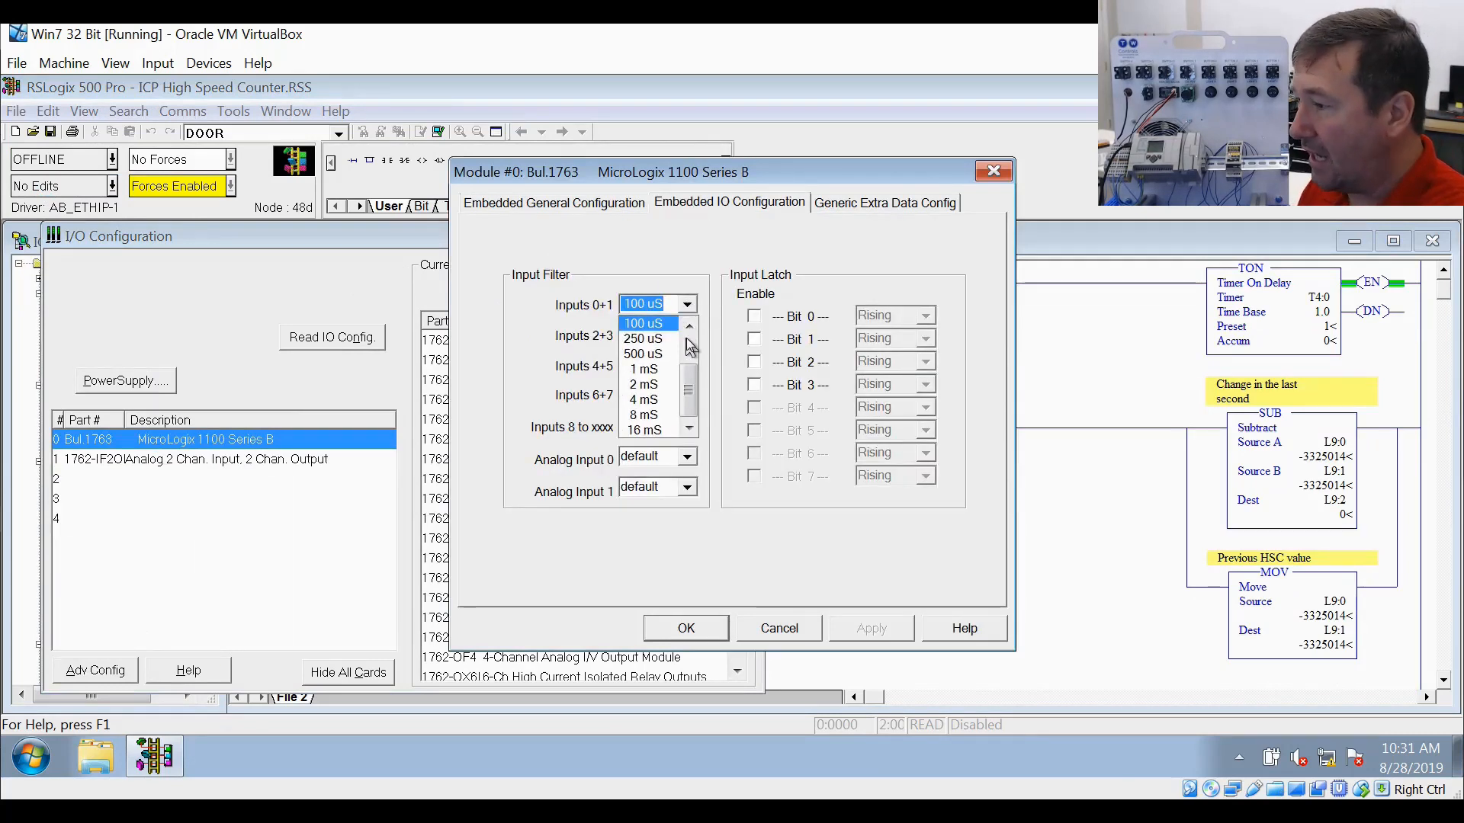